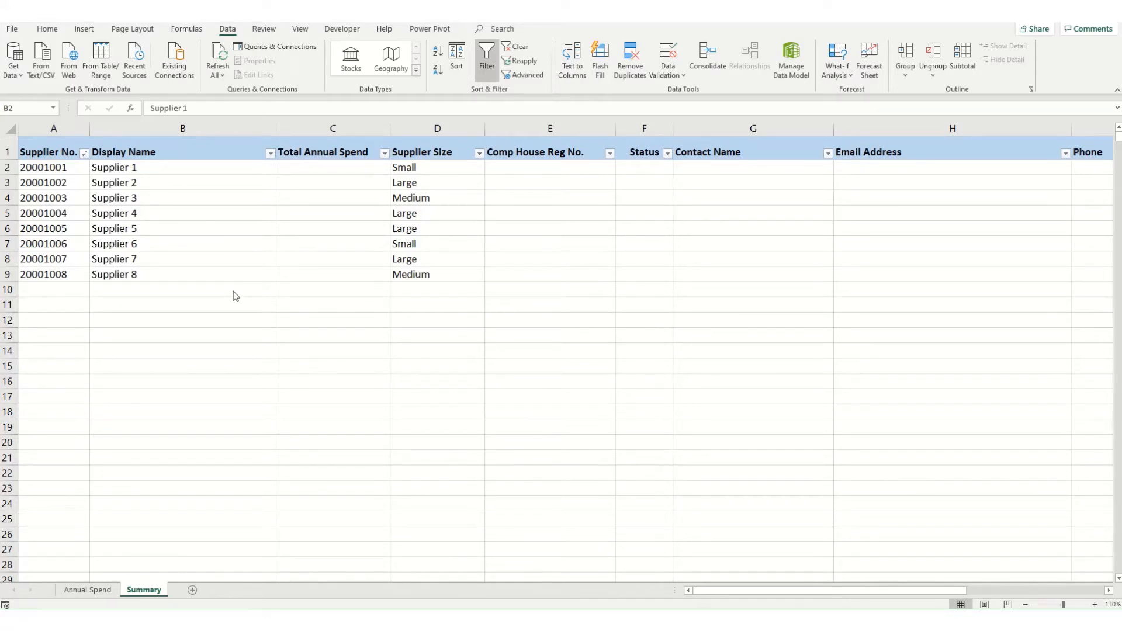
mouse_move(272, 203)
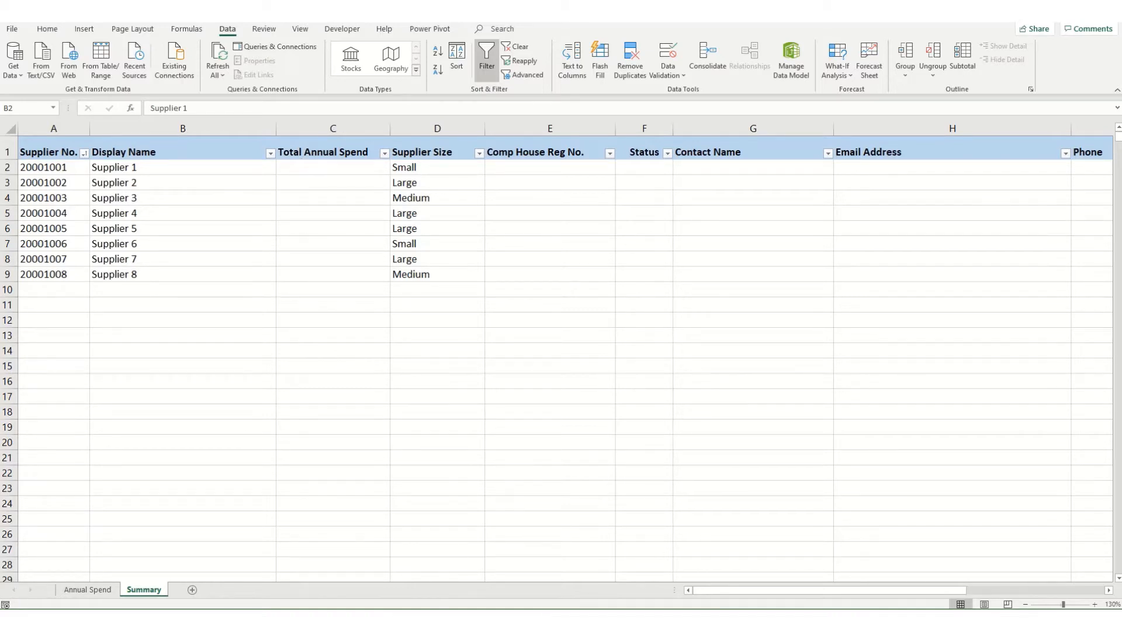
mouse_move(141, 560)
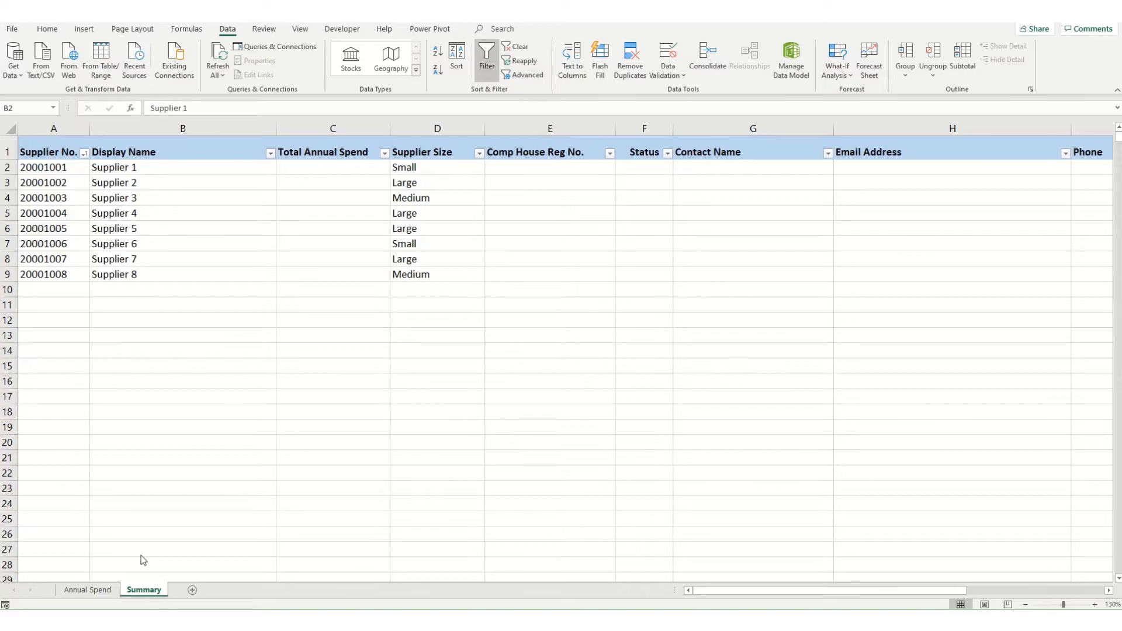
Build a SUMIF in C2 totalling Supplier 1's spend from 'Annual Spend' columns A and C
click(87, 589)
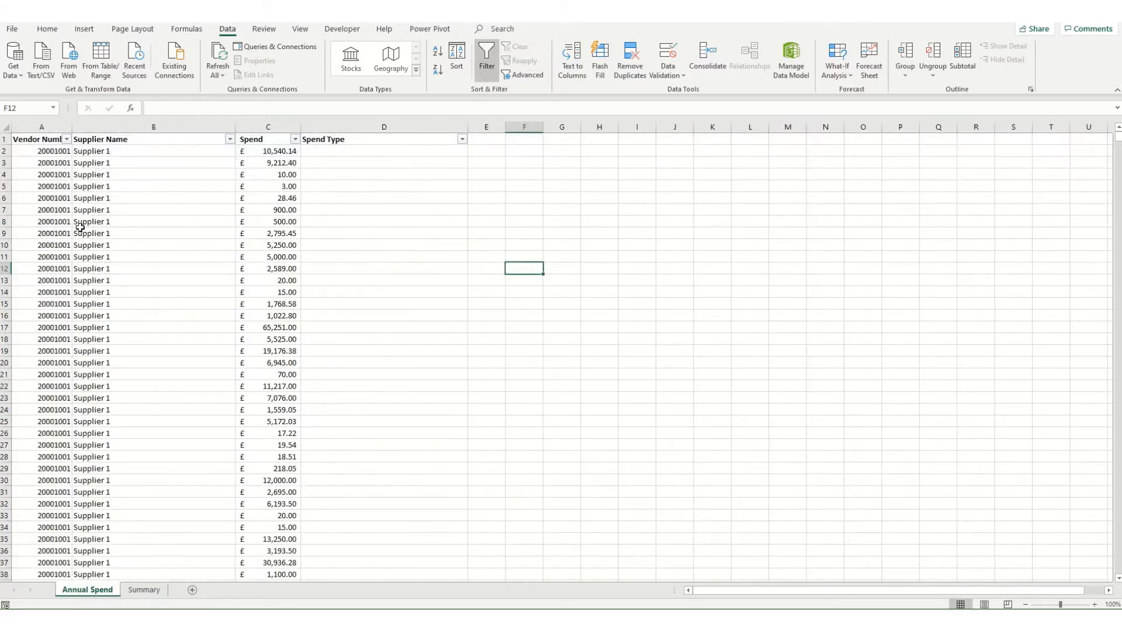
click(143, 589)
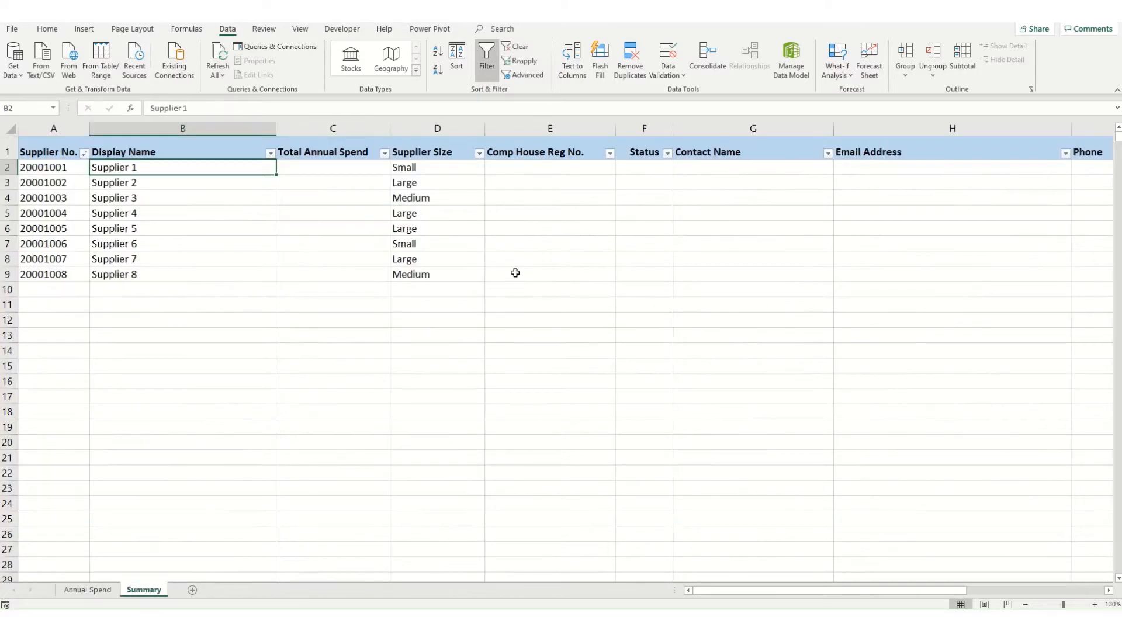
click(332, 167)
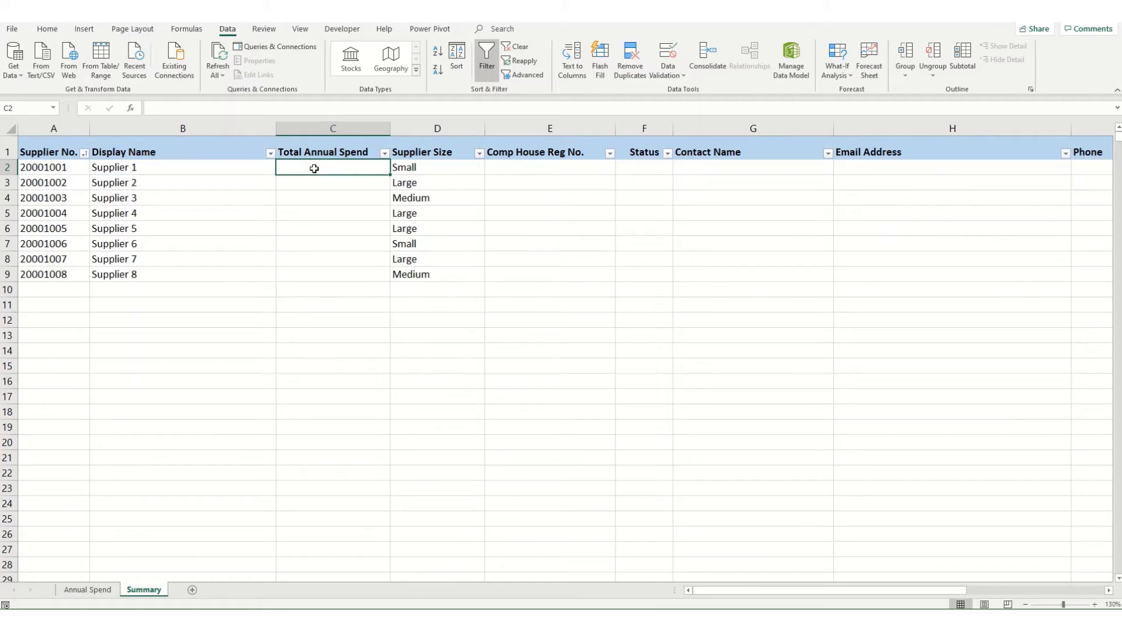
text(=SUMIF()
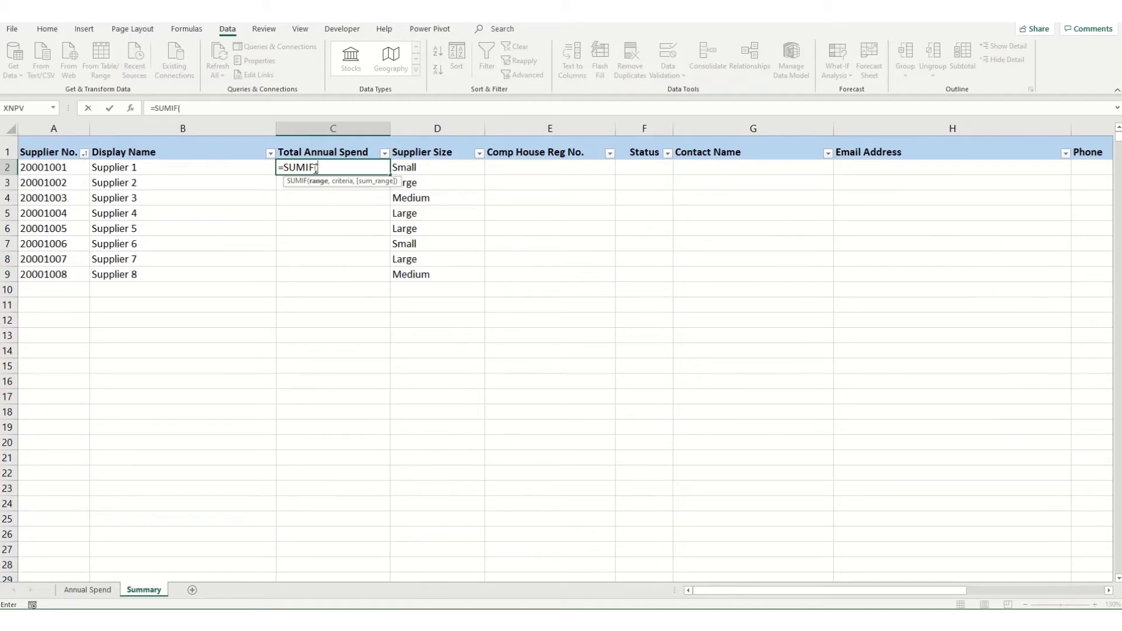
mouse_move(323, 184)
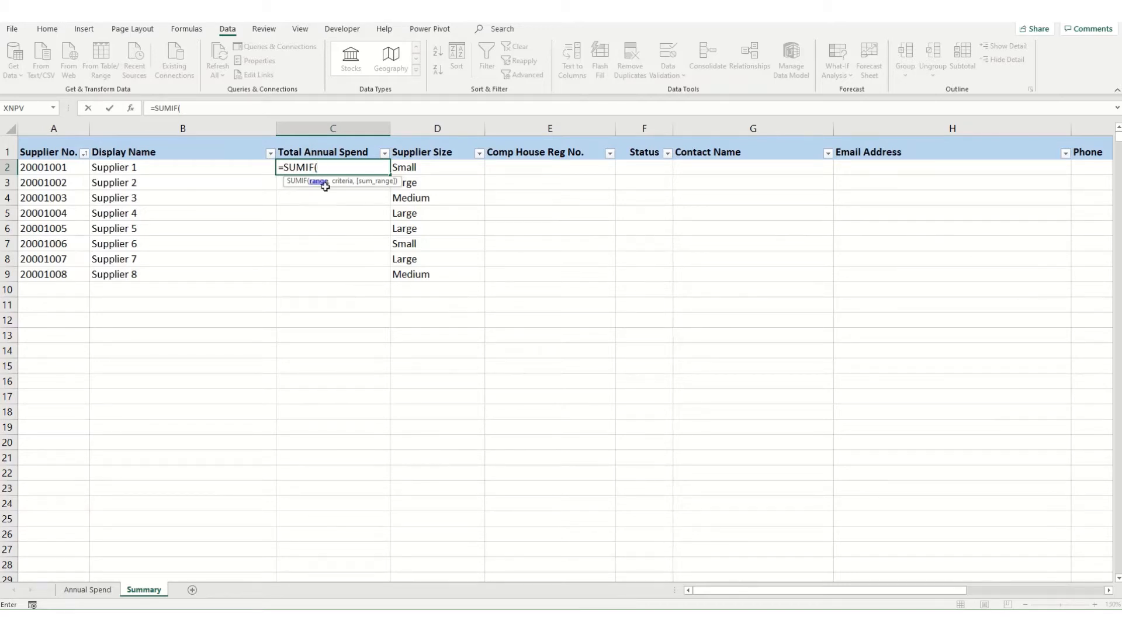
click(87, 589)
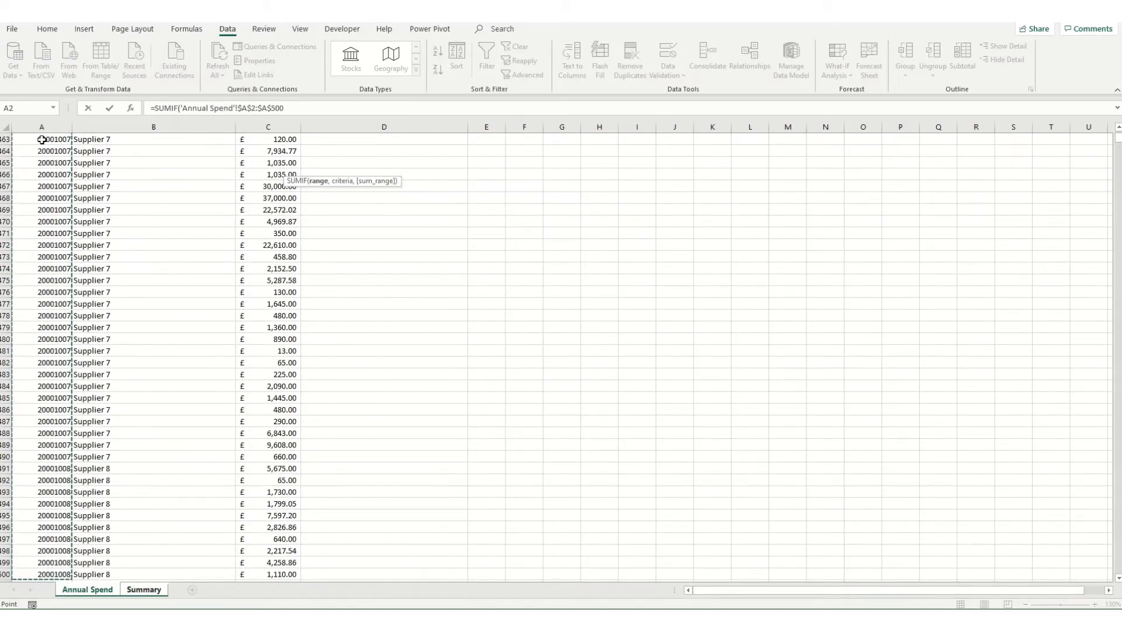
text(,)
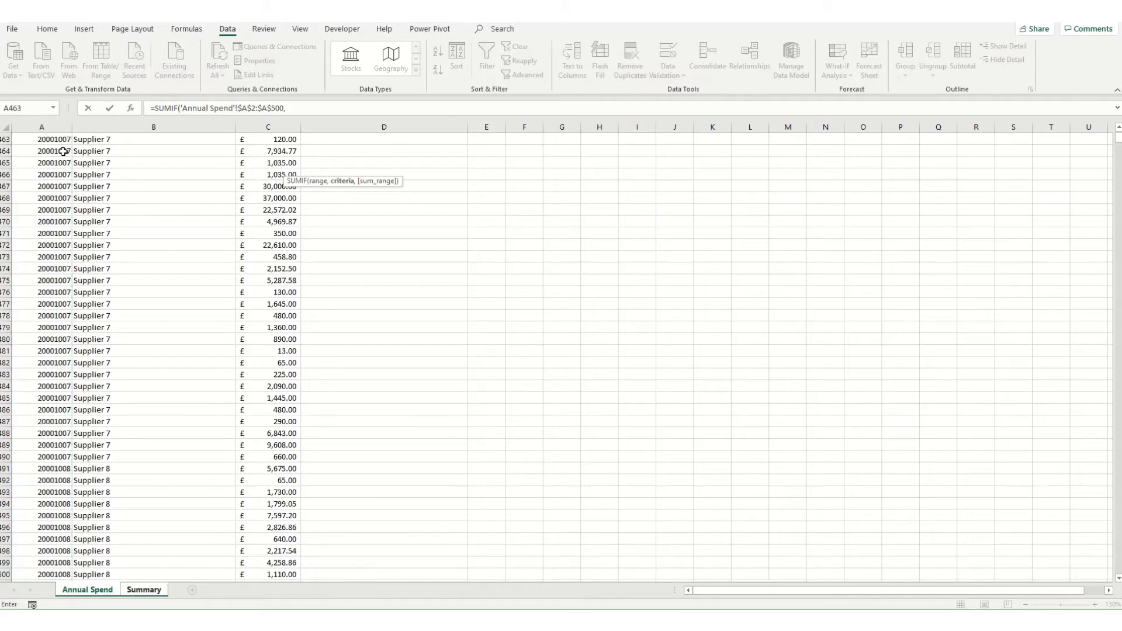
click(144, 589)
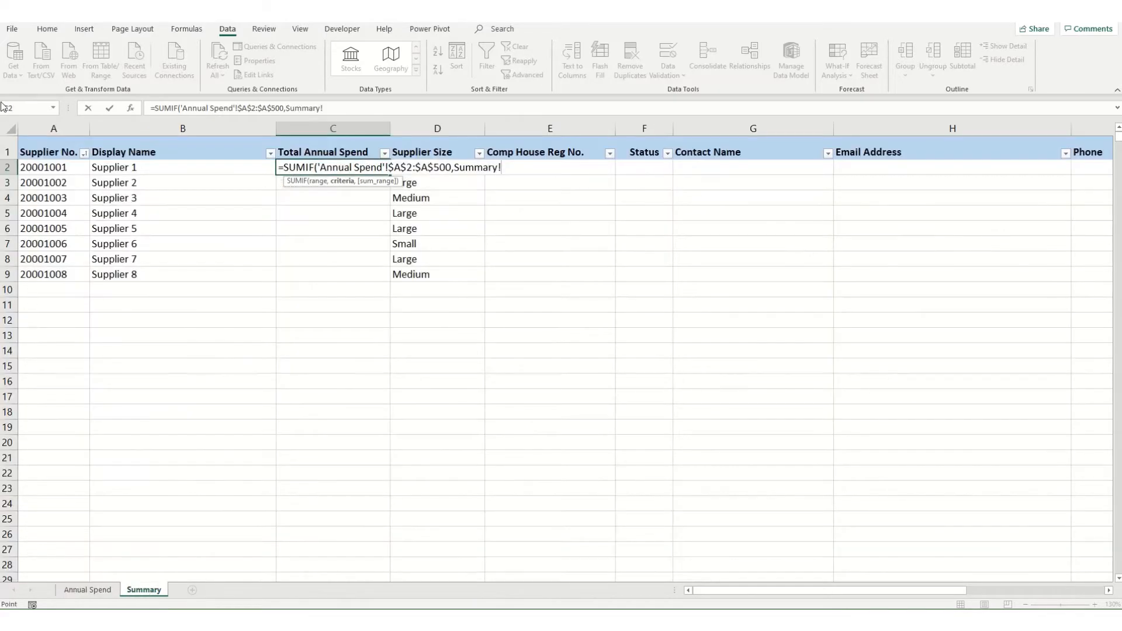
click(53, 167)
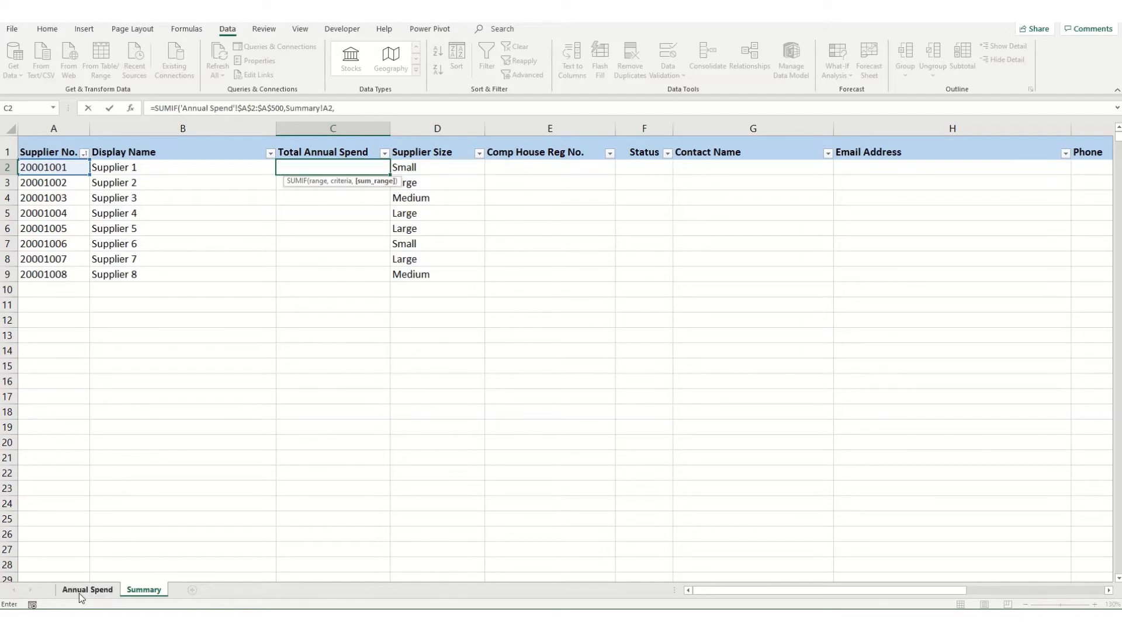
click(86, 590)
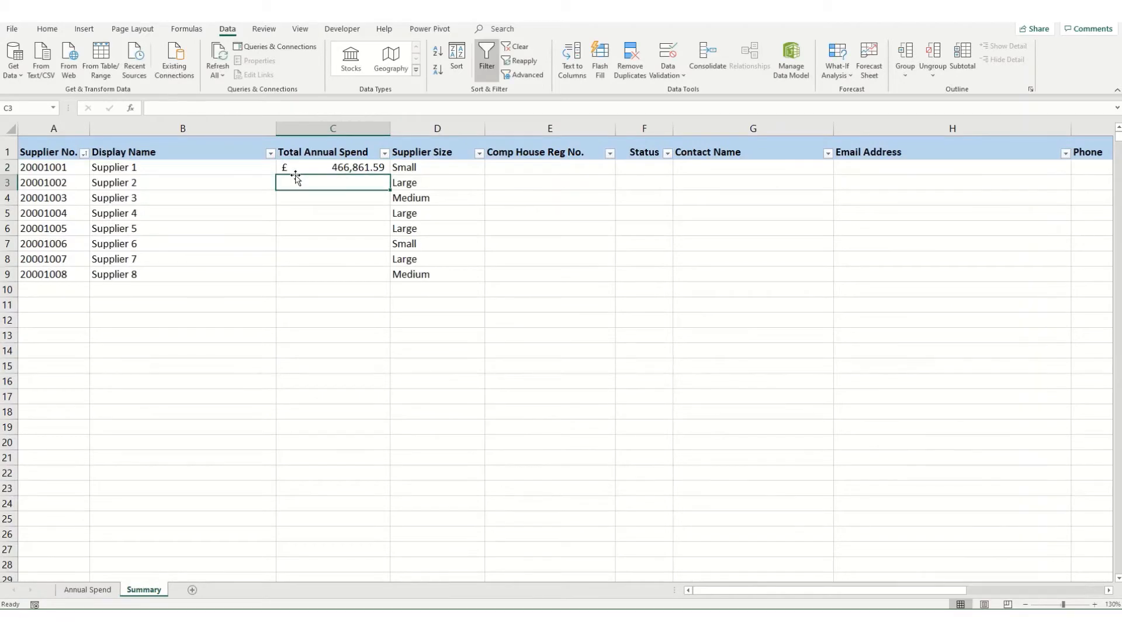
Fill the C2 spend formula down to C9 for Suppliers 1 through 8
click(332, 166)
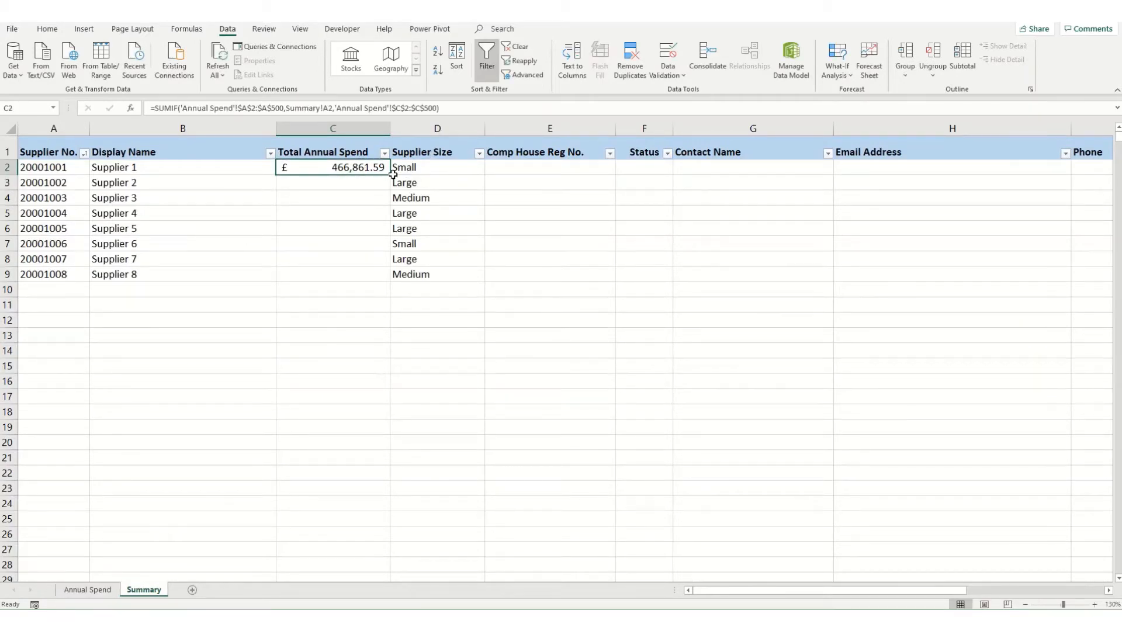
drag(332, 167, 333, 274)
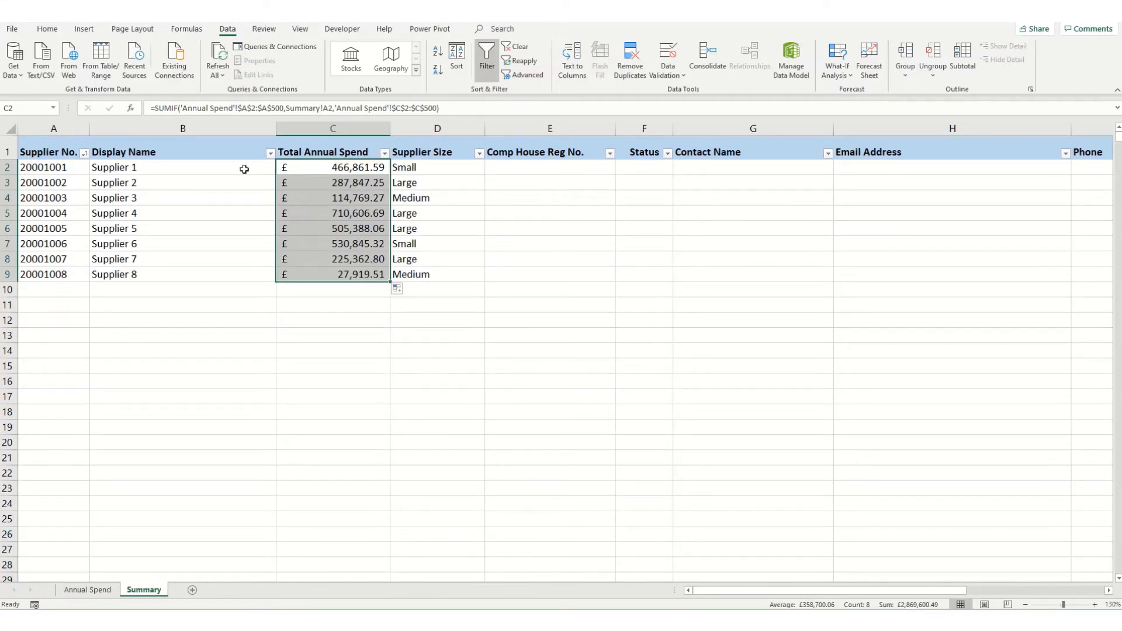
mouse_move(421, 169)
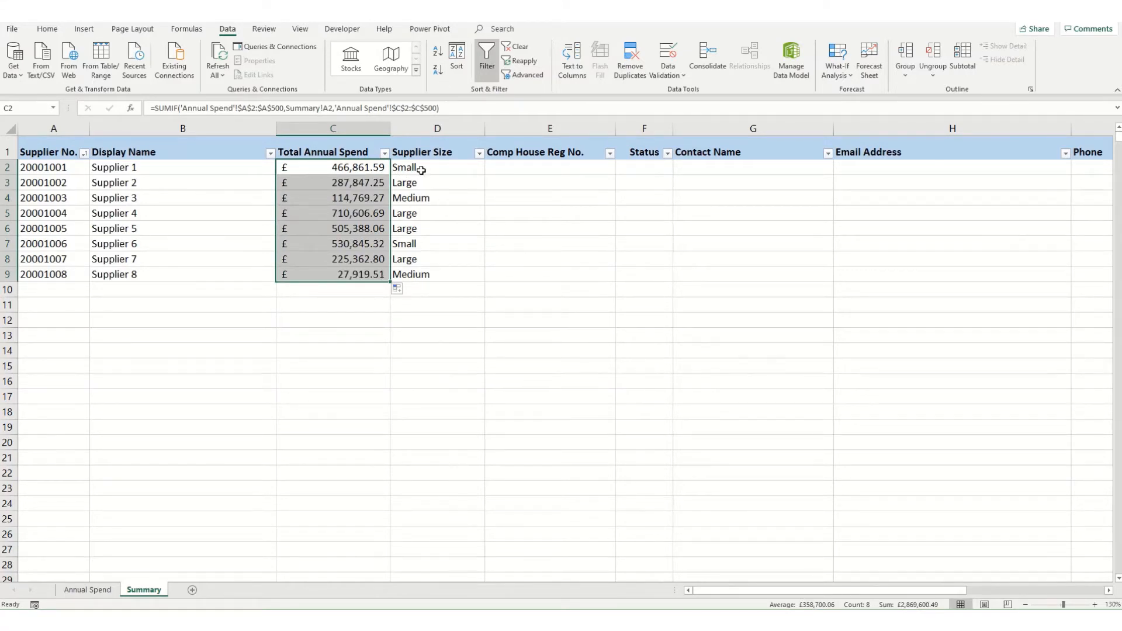
click(437, 167)
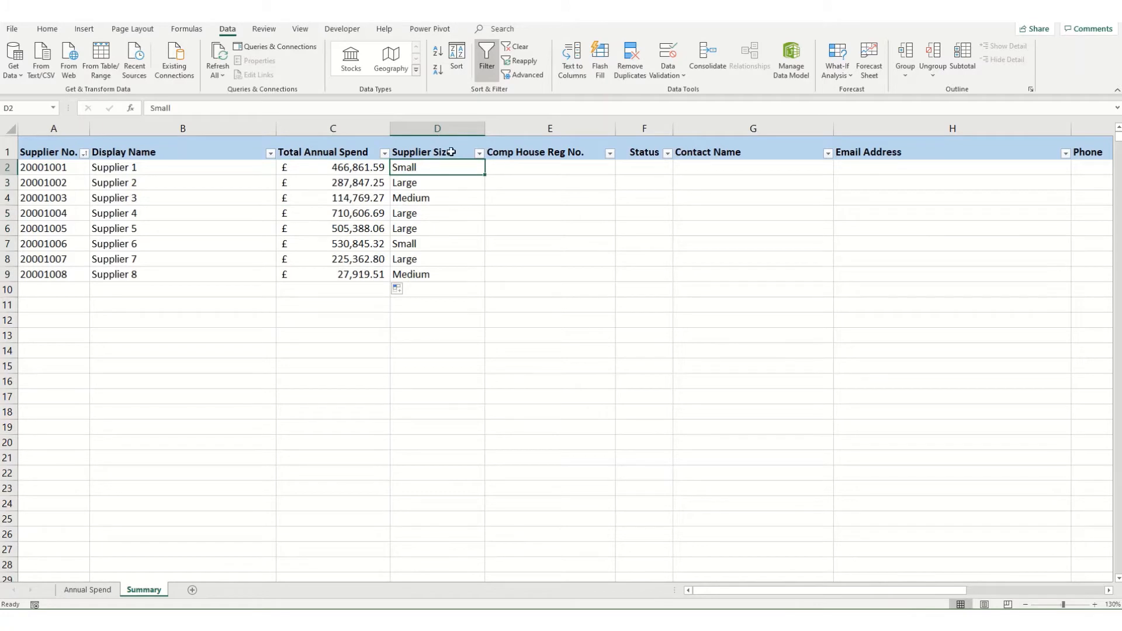
mouse_move(423, 166)
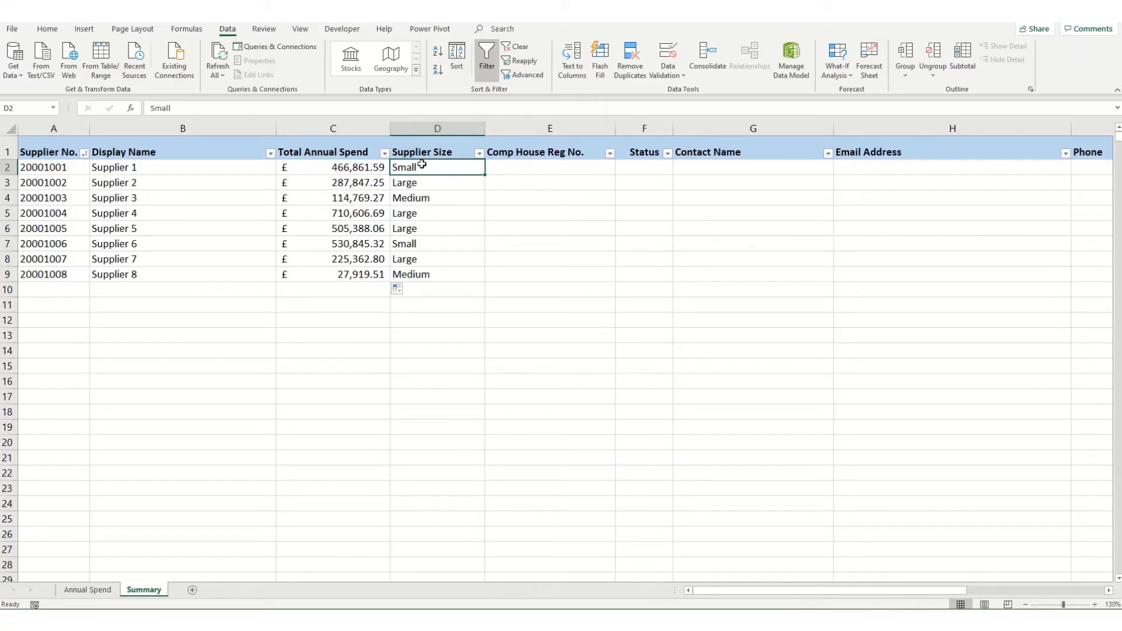
mouse_move(463, 297)
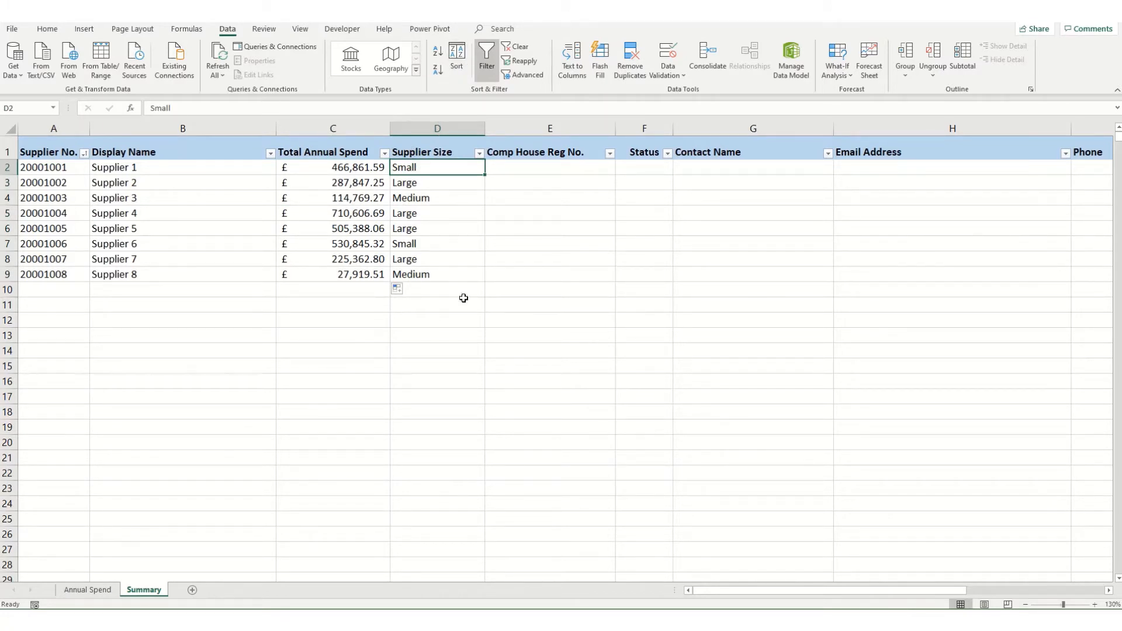
Sort by Supplier Size (Large, Medium, Small), then Total Annual Spend largest to smallest
click(456, 58)
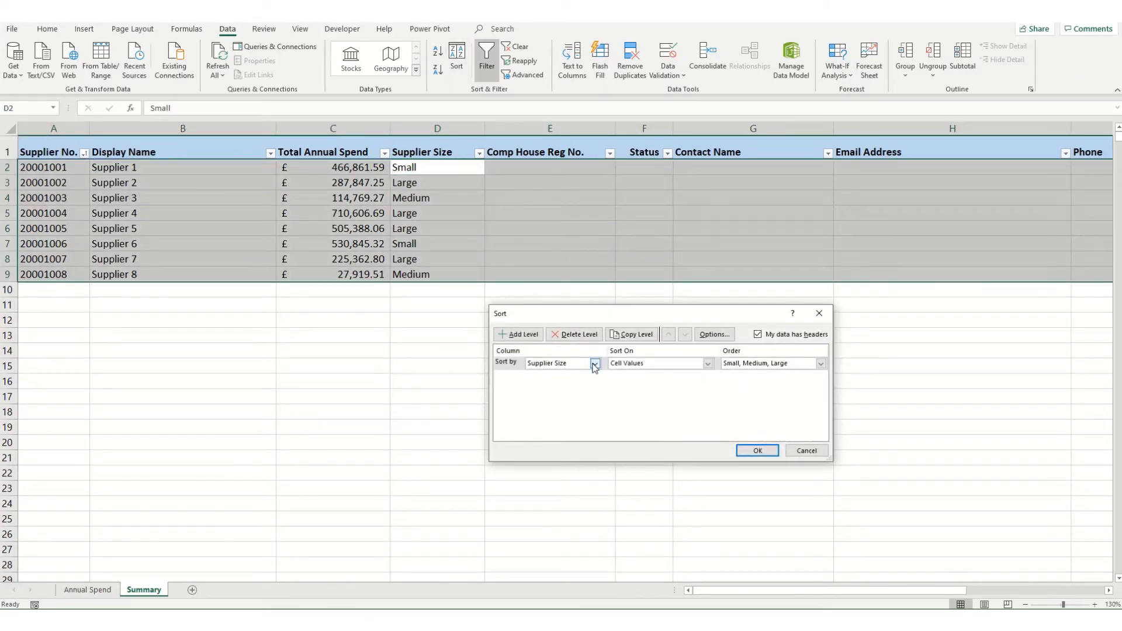
click(820, 363)
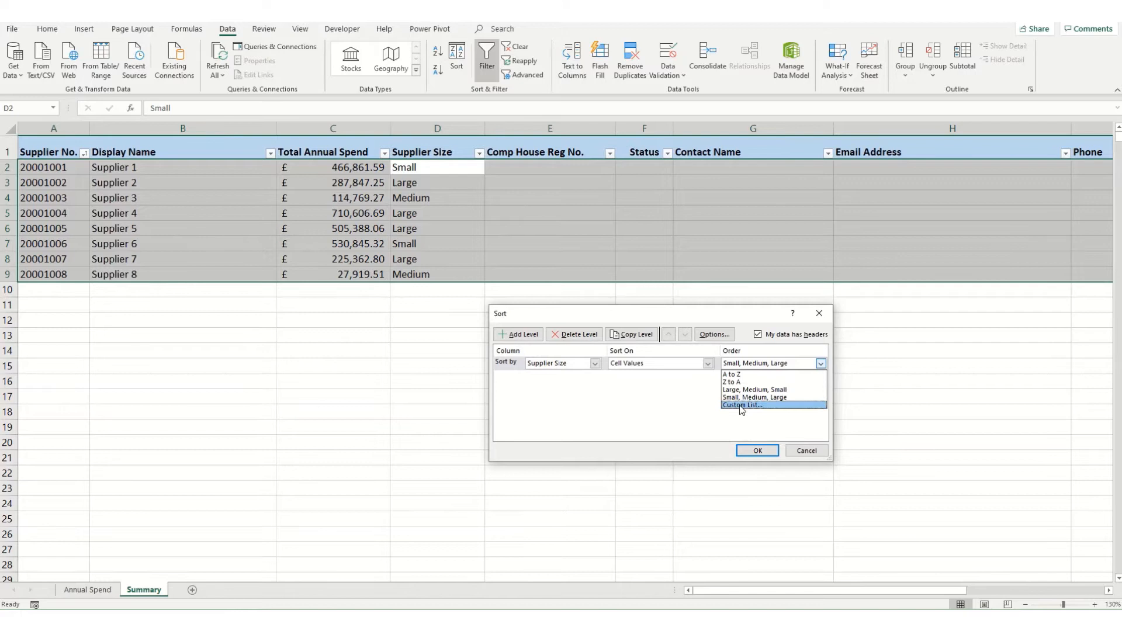
click(761, 389)
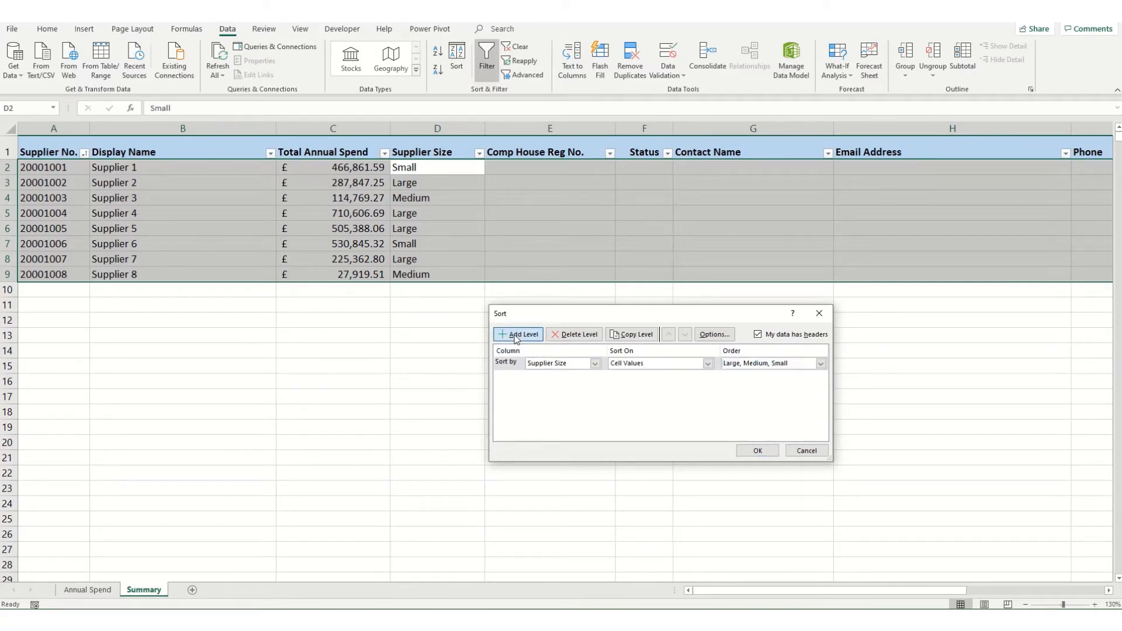
click(517, 334)
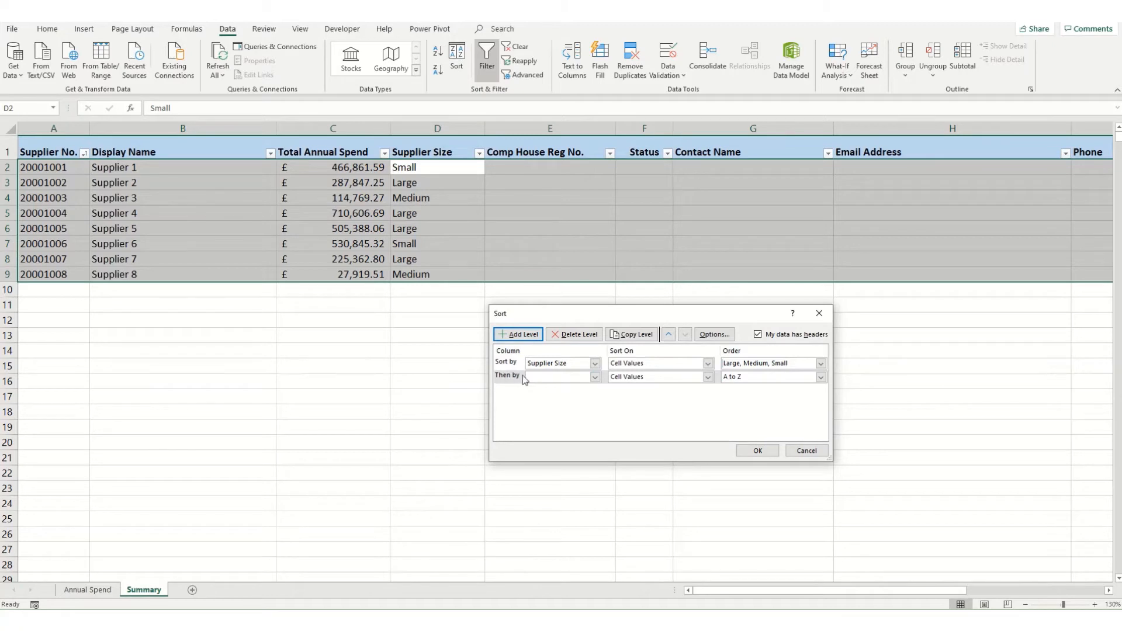
click(593, 377)
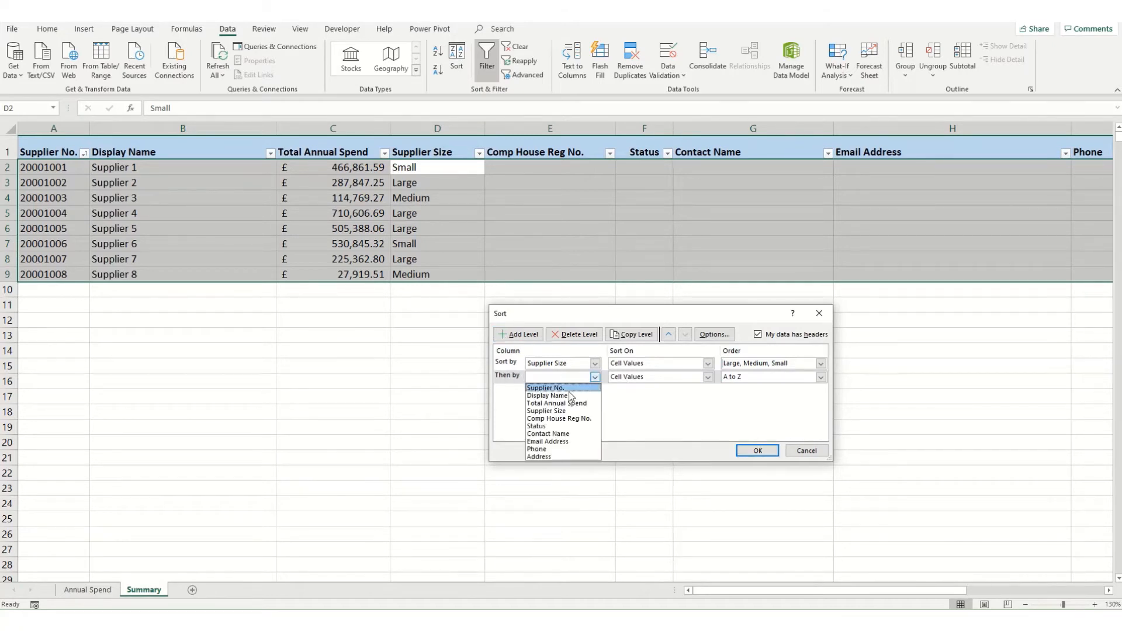
click(557, 402)
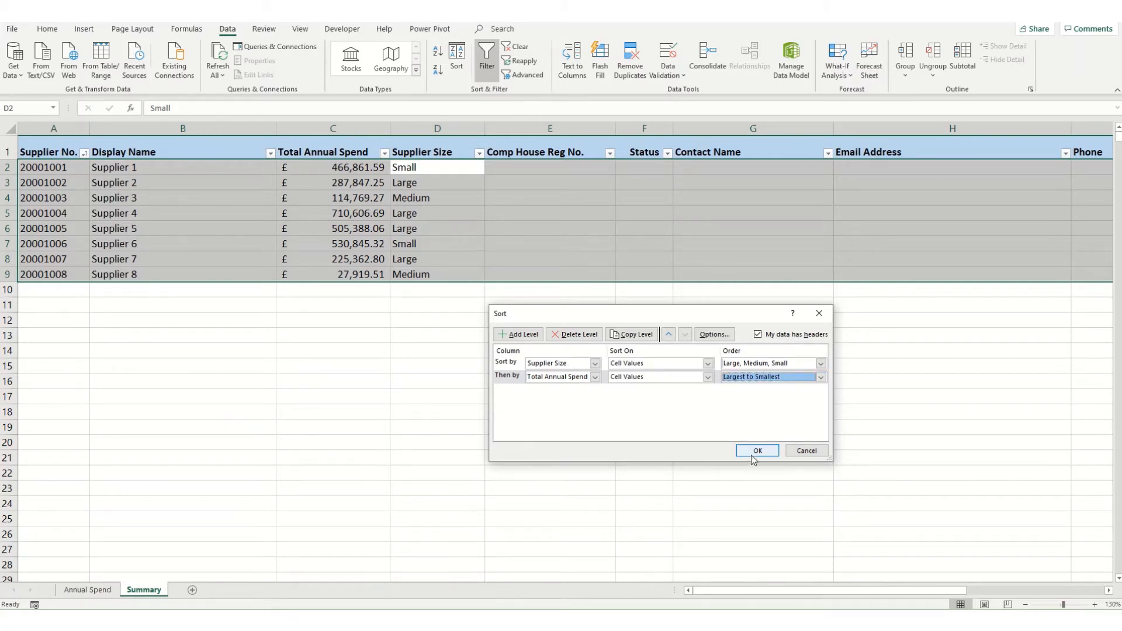
click(756, 450)
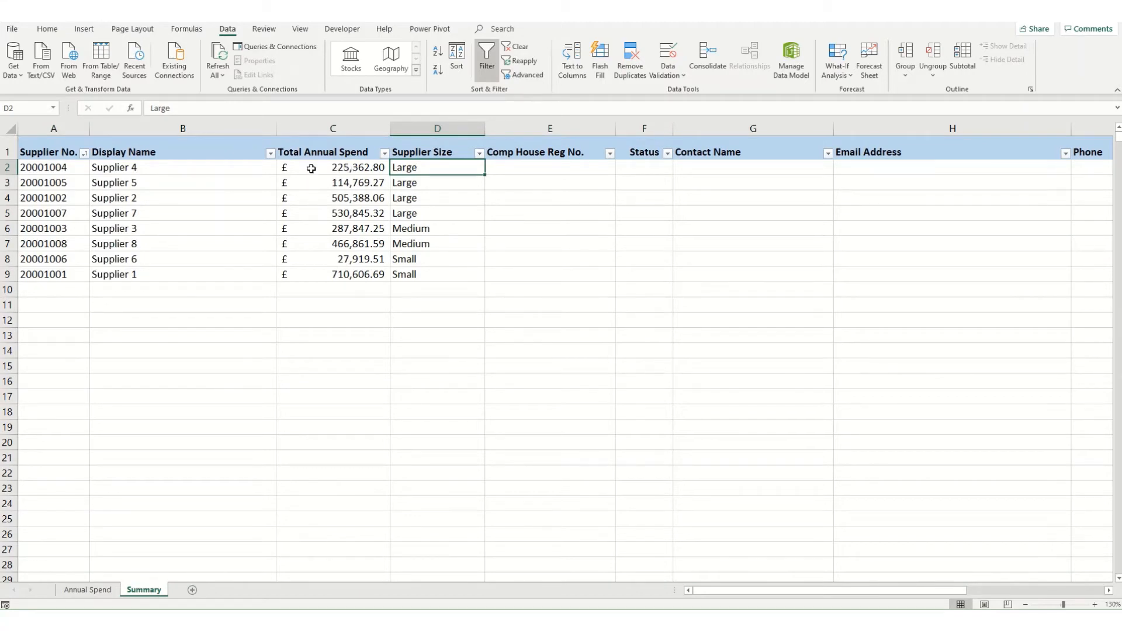
click(332, 166)
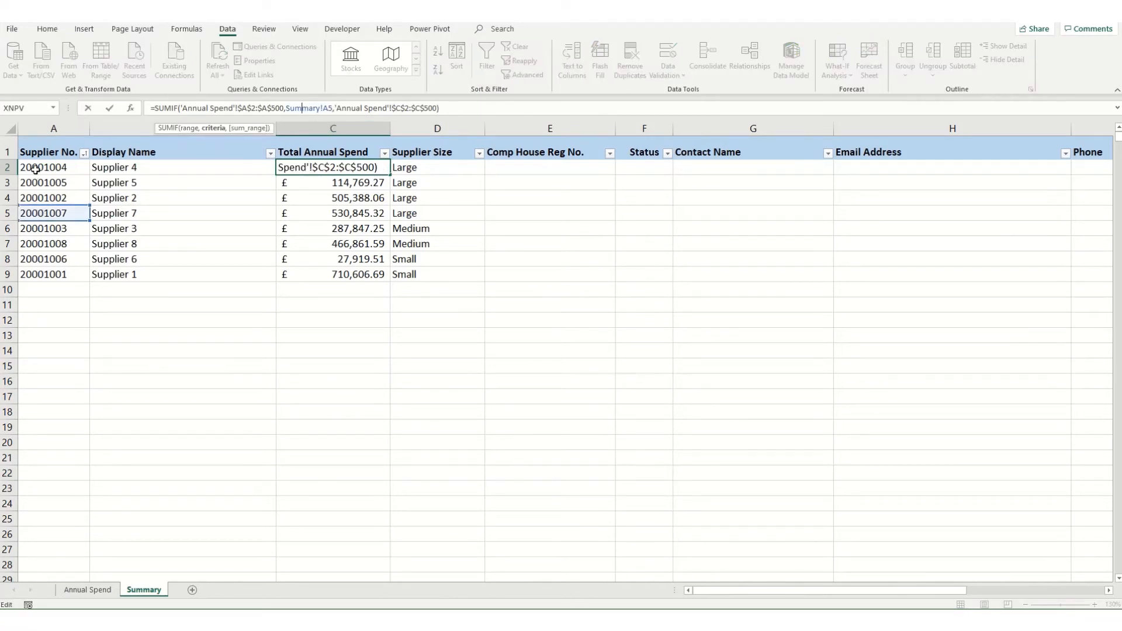
click(43, 213)
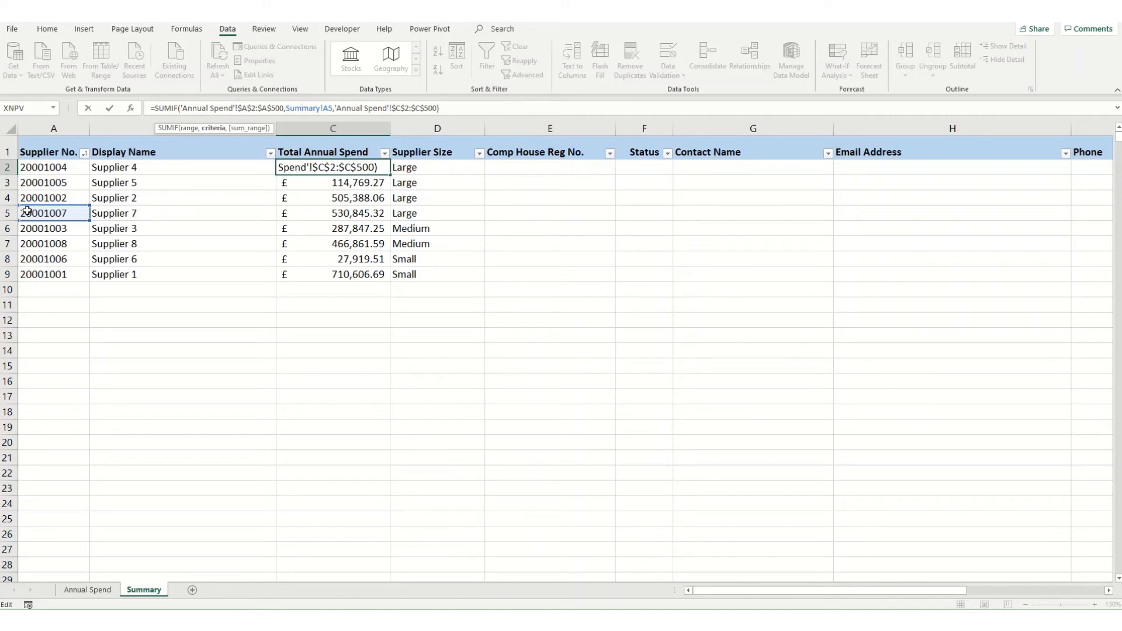
key(Return)
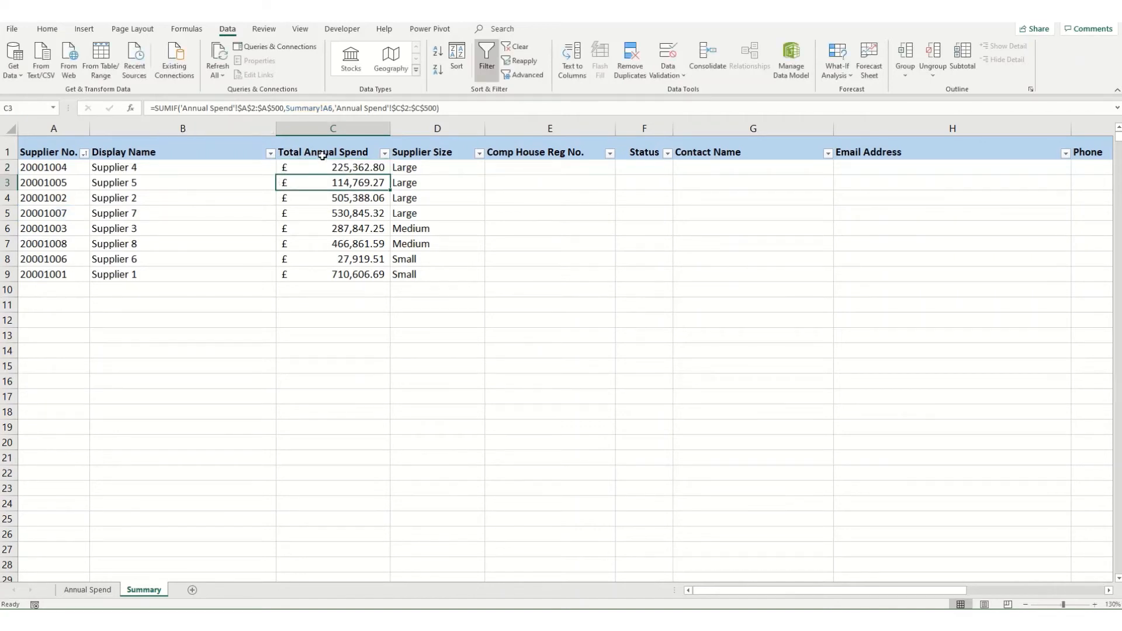
click(331, 229)
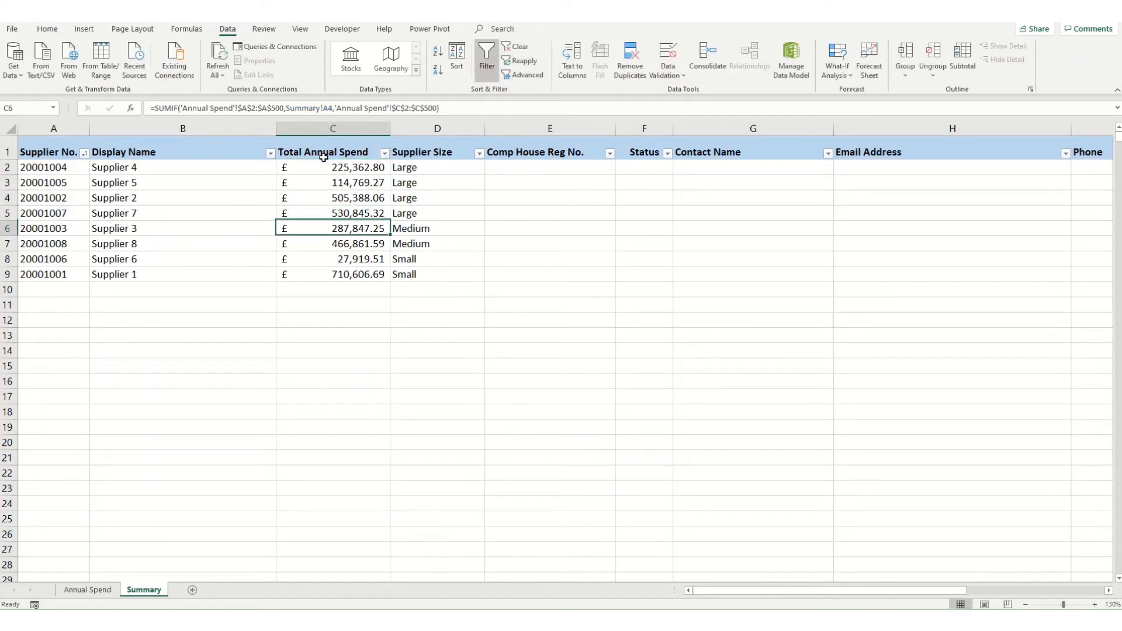
mouse_move(340, 178)
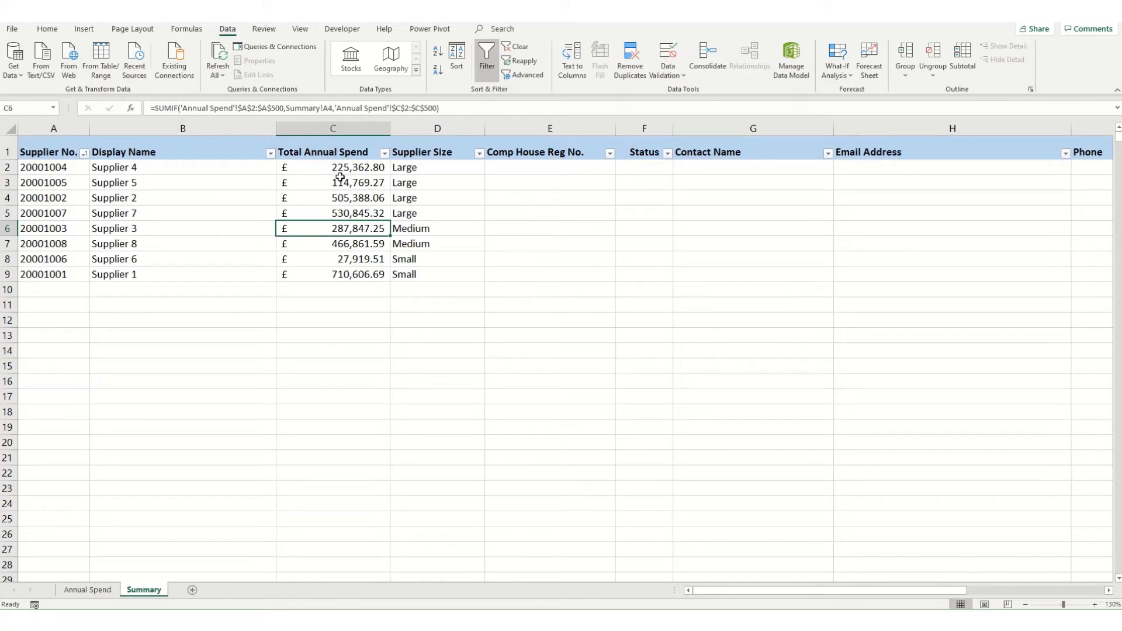
mouse_move(311, 107)
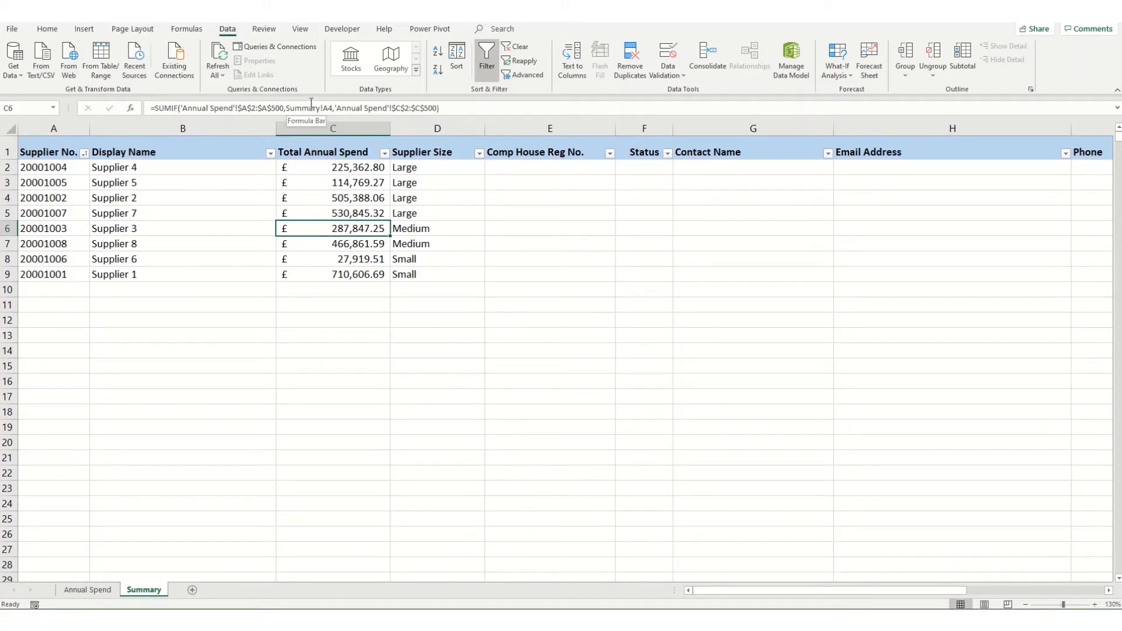
mouse_move(77, 558)
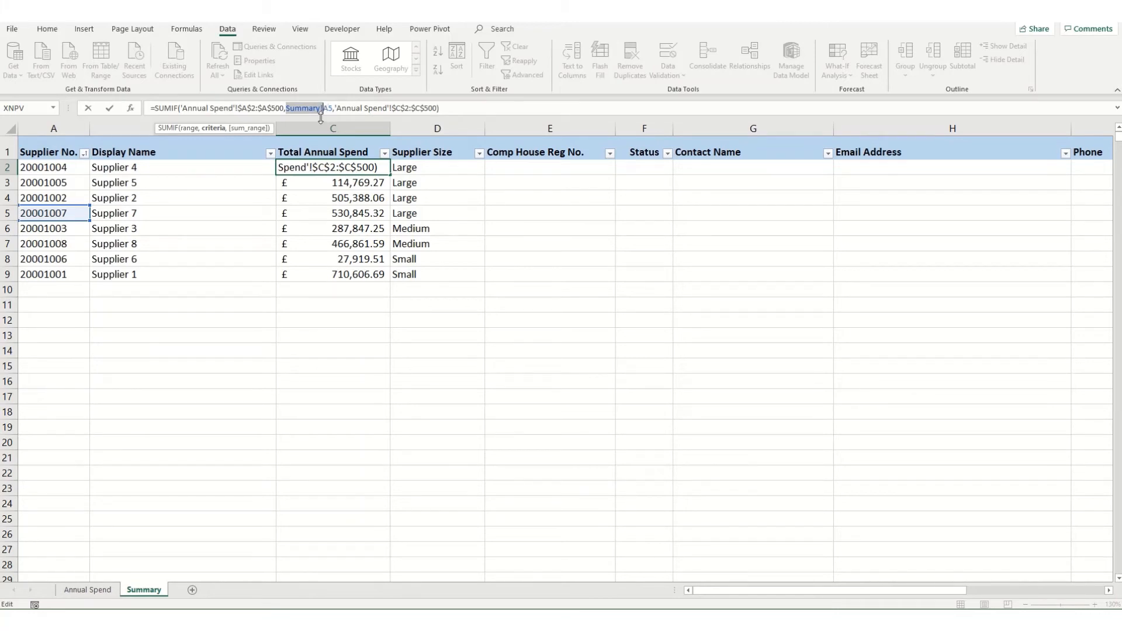
mouse_move(67, 154)
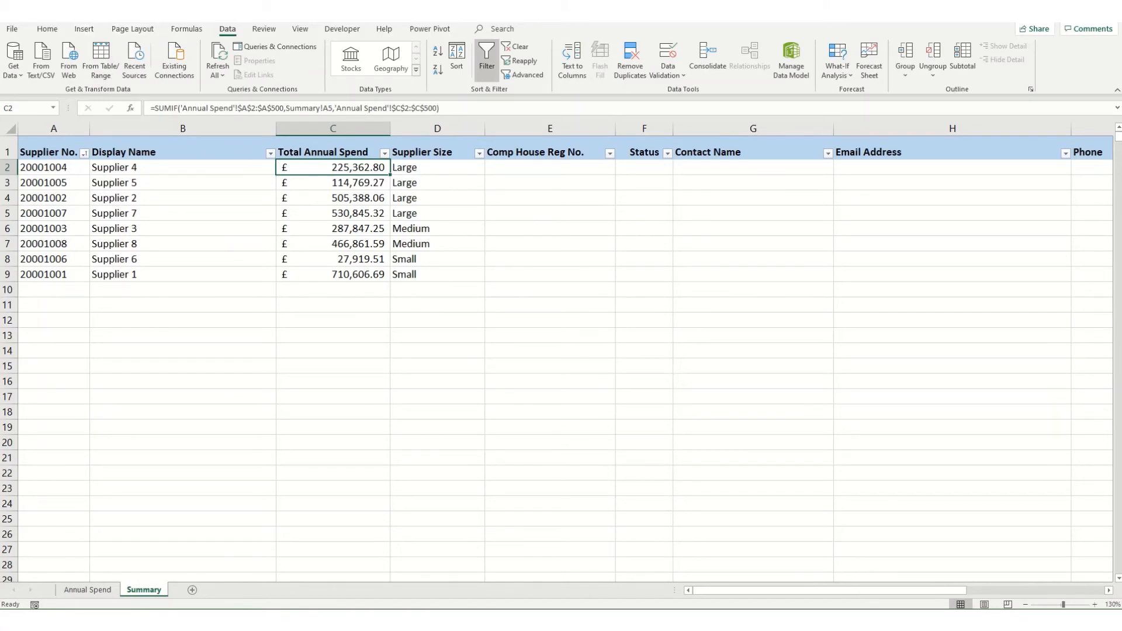
mouse_move(86, 40)
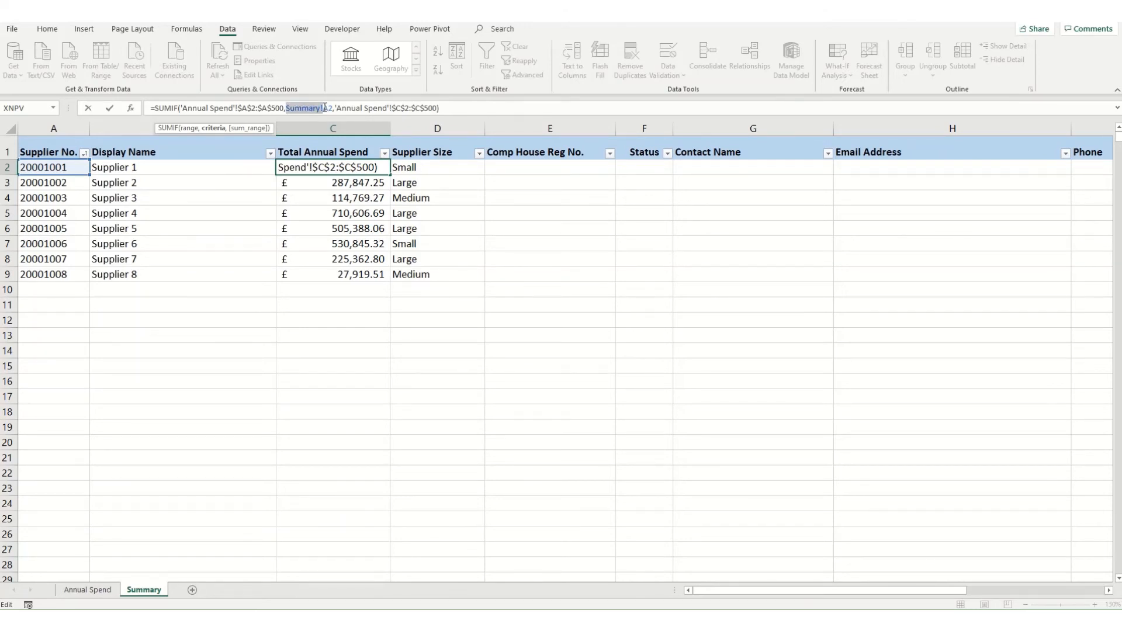
Change C2's SUMIF criteria to $A2 without the sheet name, then copy it
text(A2)
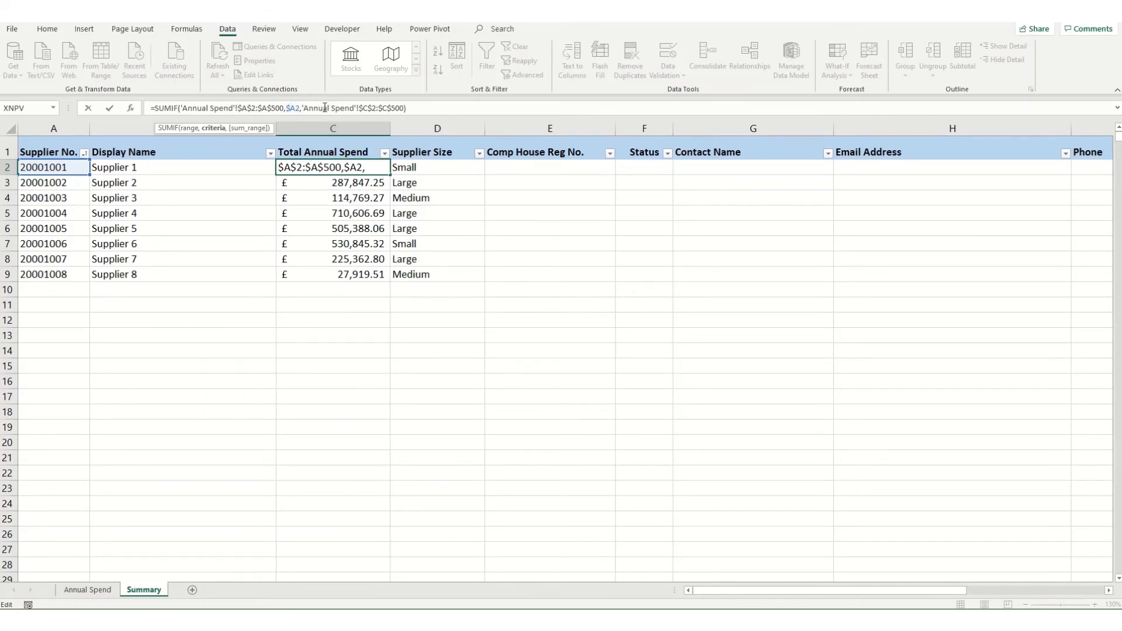
key(Return)
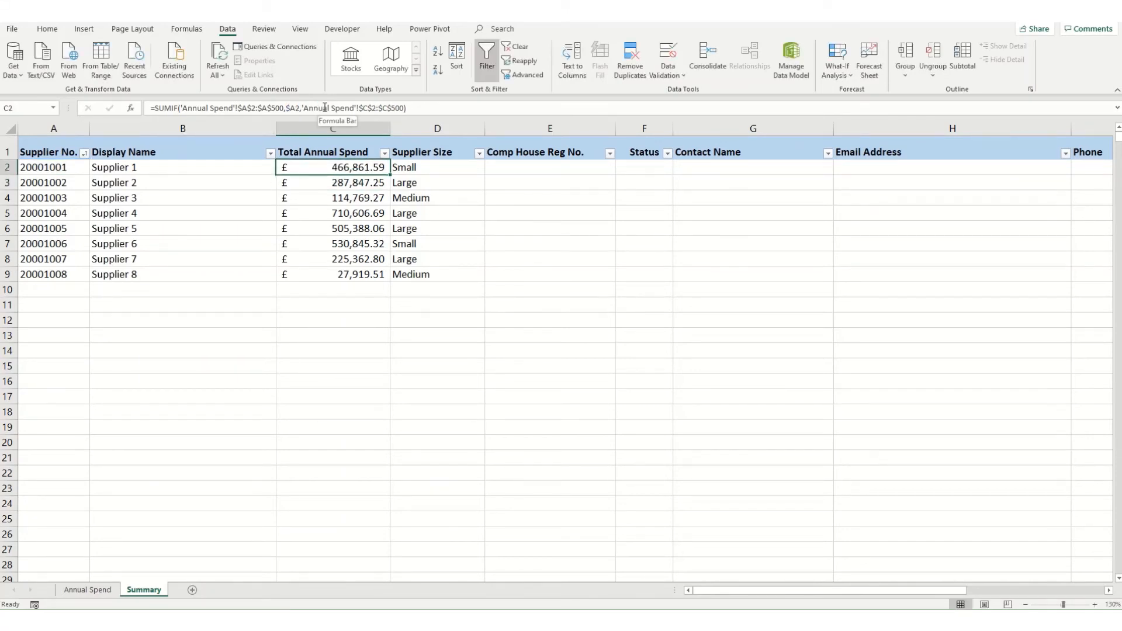
key(ctrl+c)
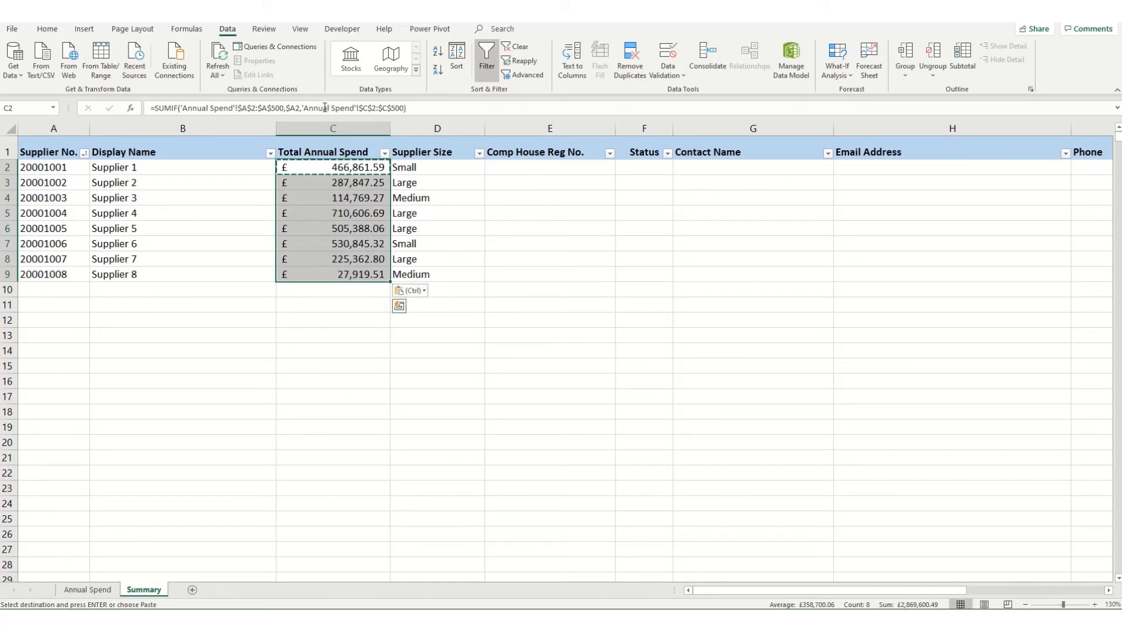
mouse_move(391, 167)
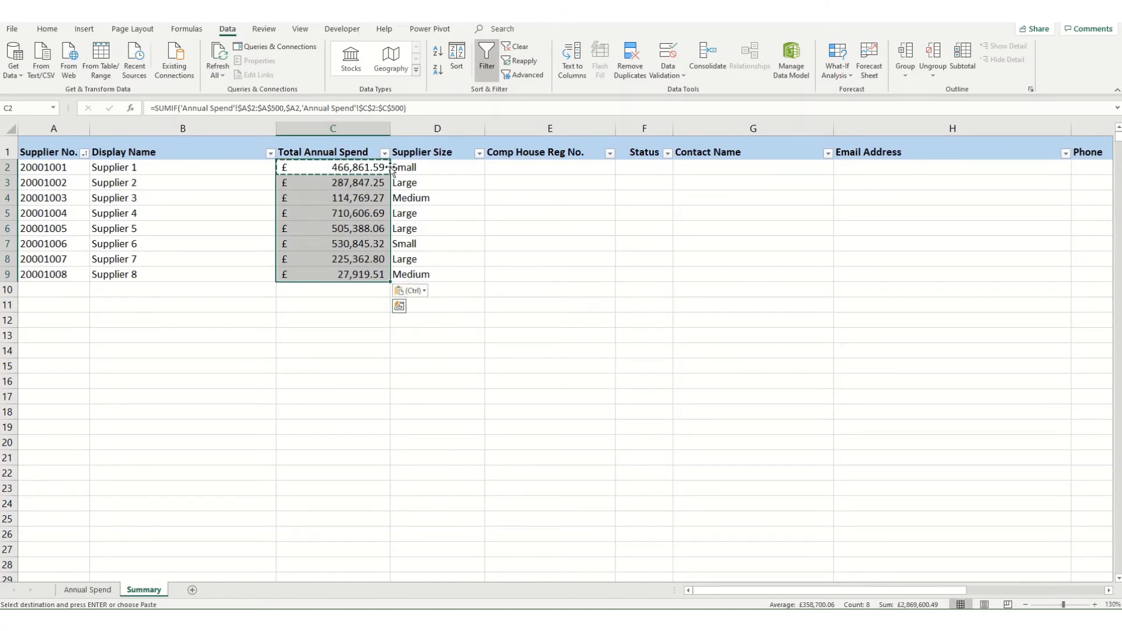
Add a Total Annual Spend second level under the Large-Medium-Small Supplier Size sort
click(456, 59)
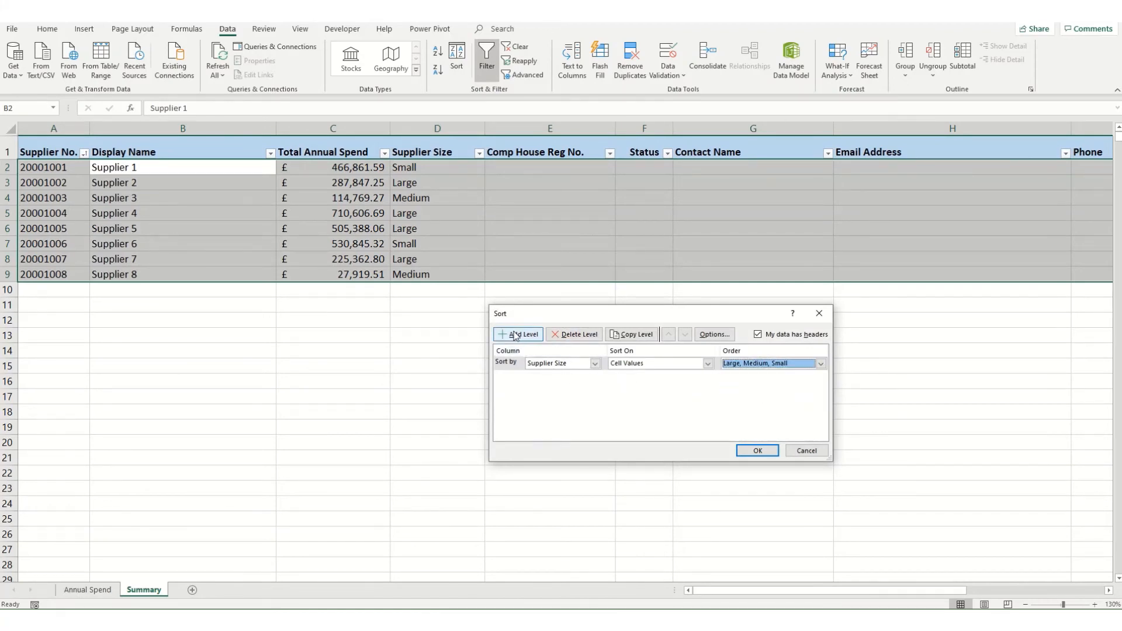
click(517, 335)
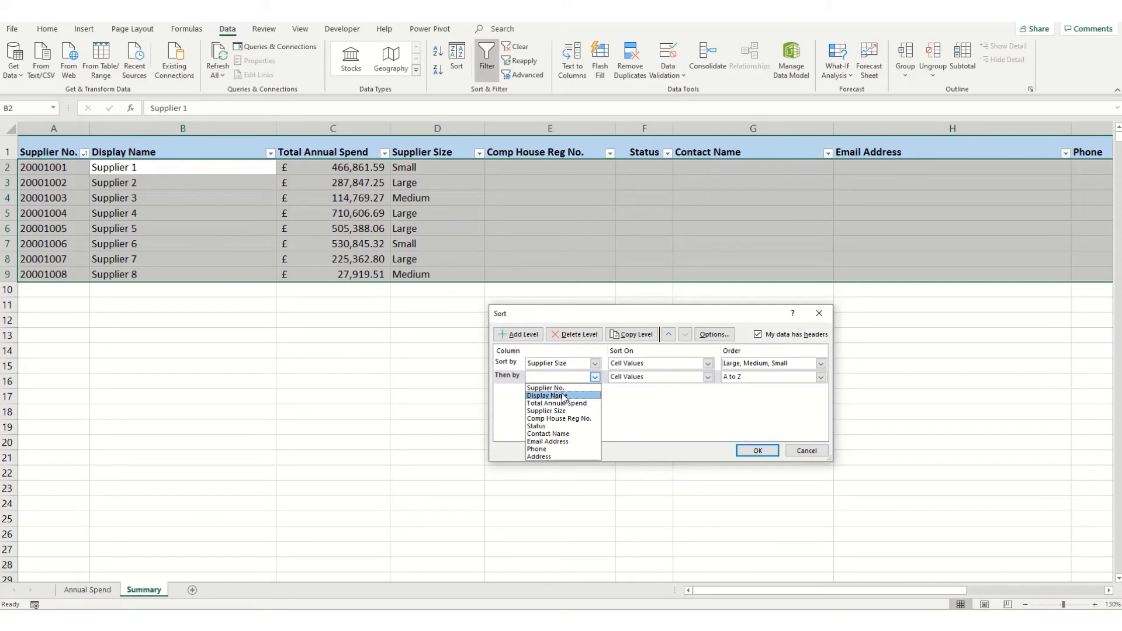
click(557, 403)
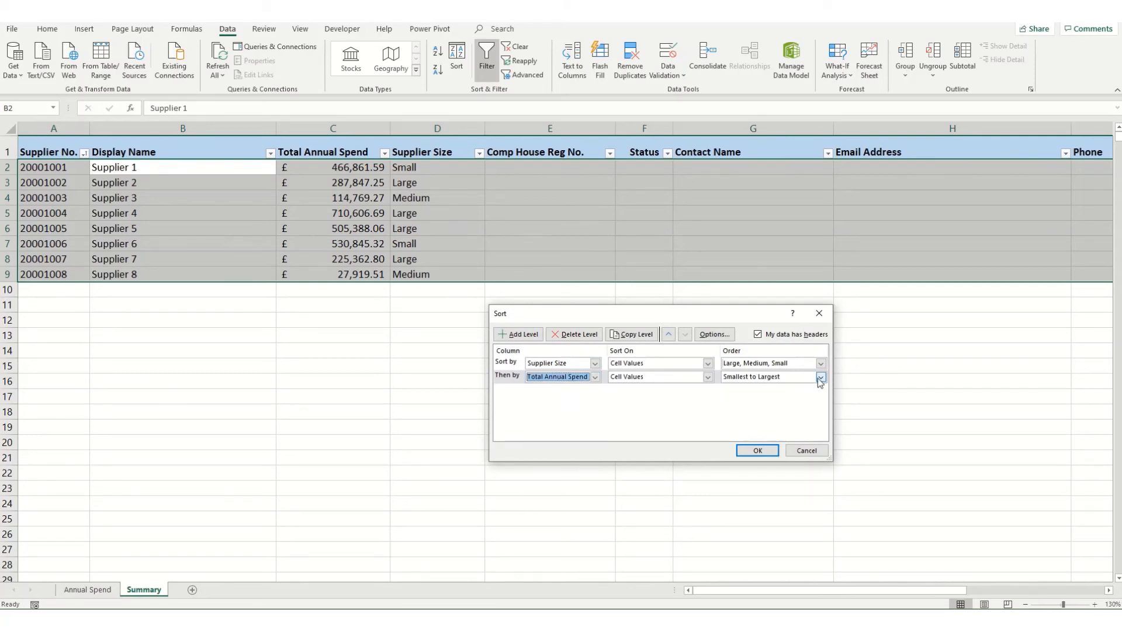
click(757, 450)
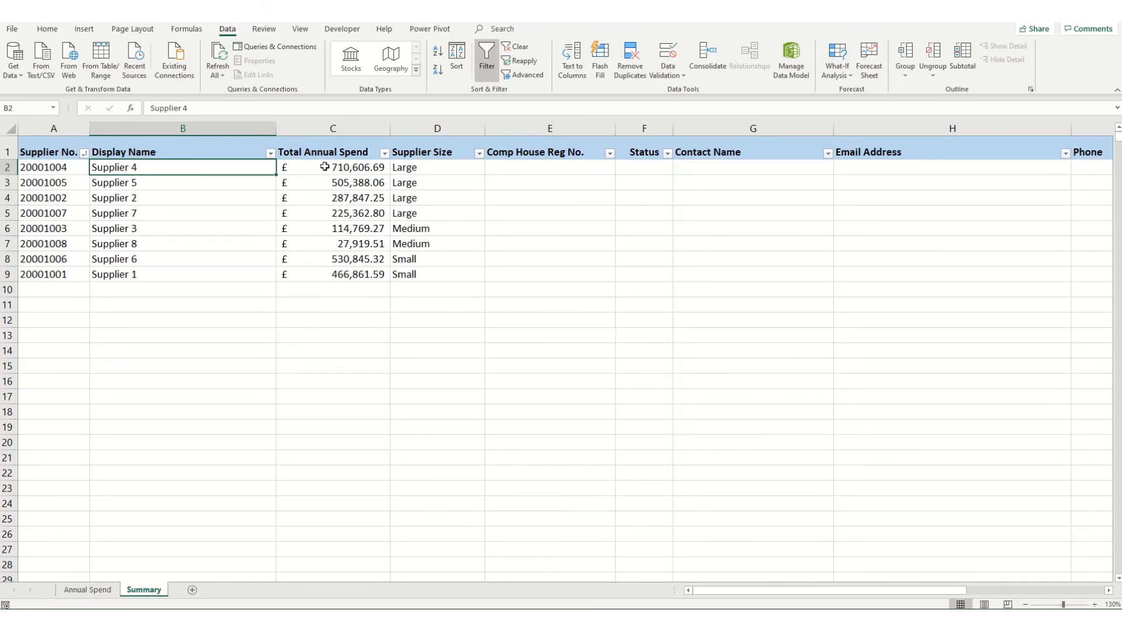
mouse_move(333, 214)
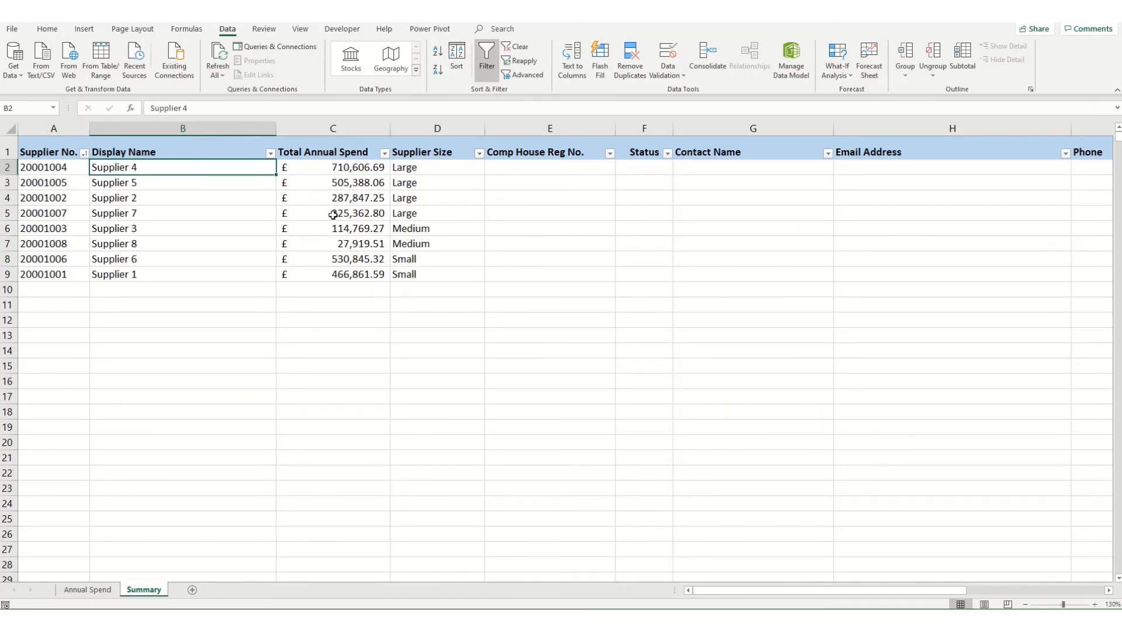
mouse_move(337, 249)
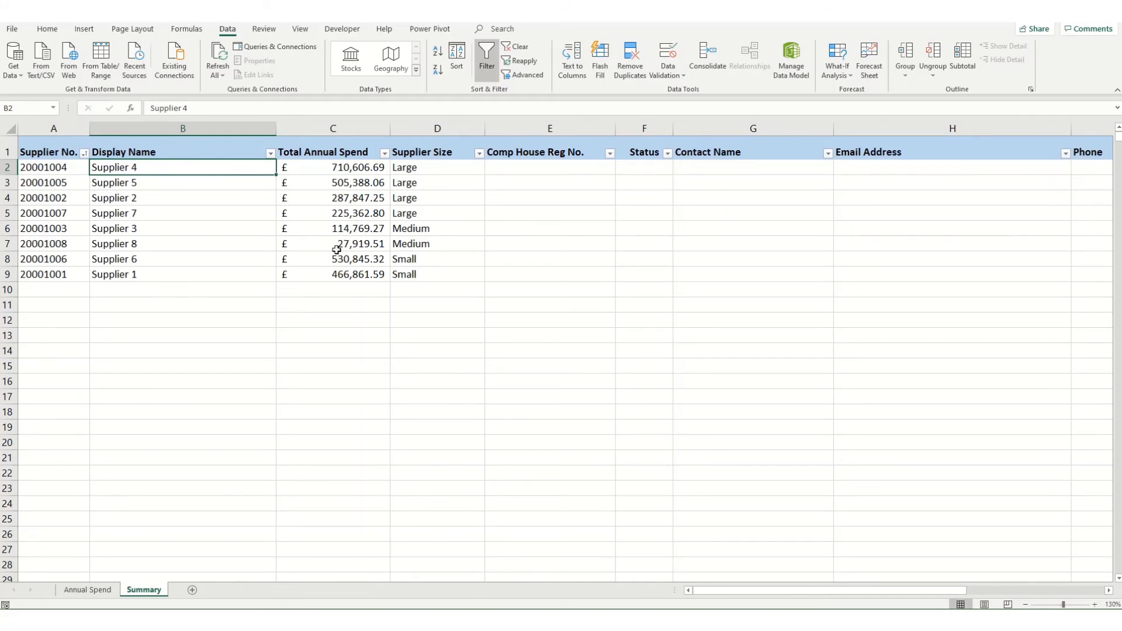
mouse_move(406, 287)
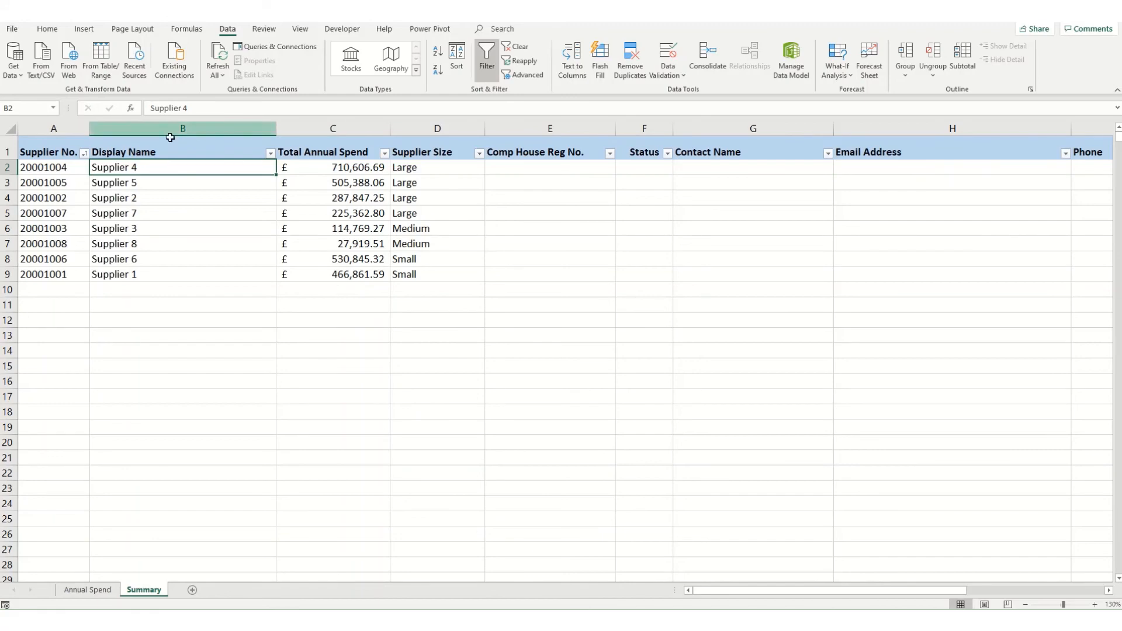
mouse_move(392, 600)
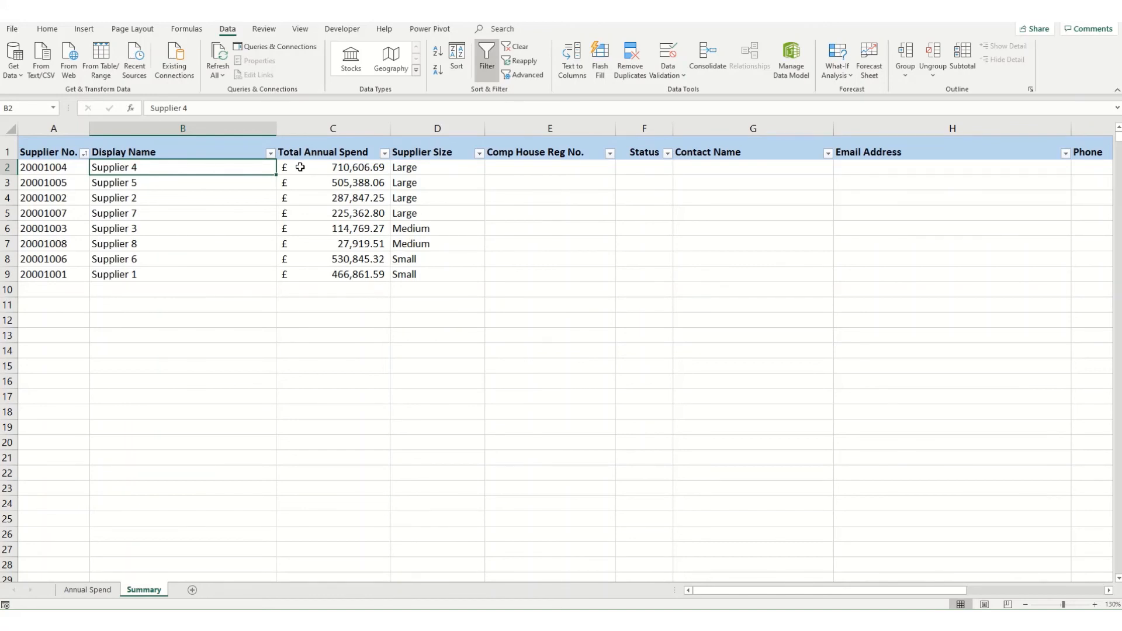
mouse_move(269, 418)
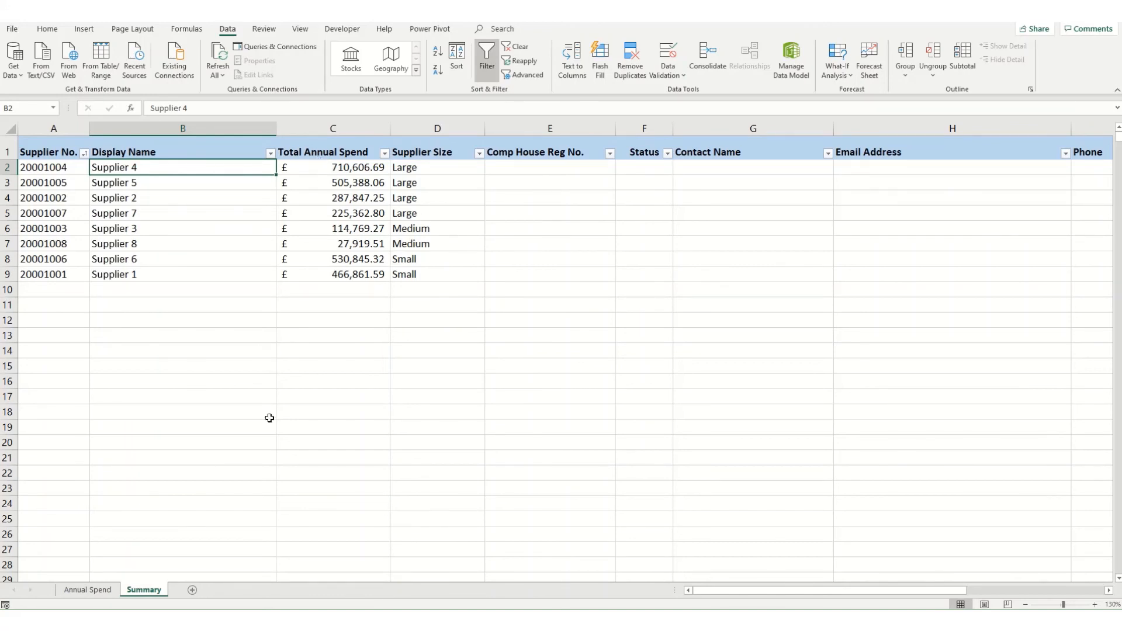
mouse_move(47, 167)
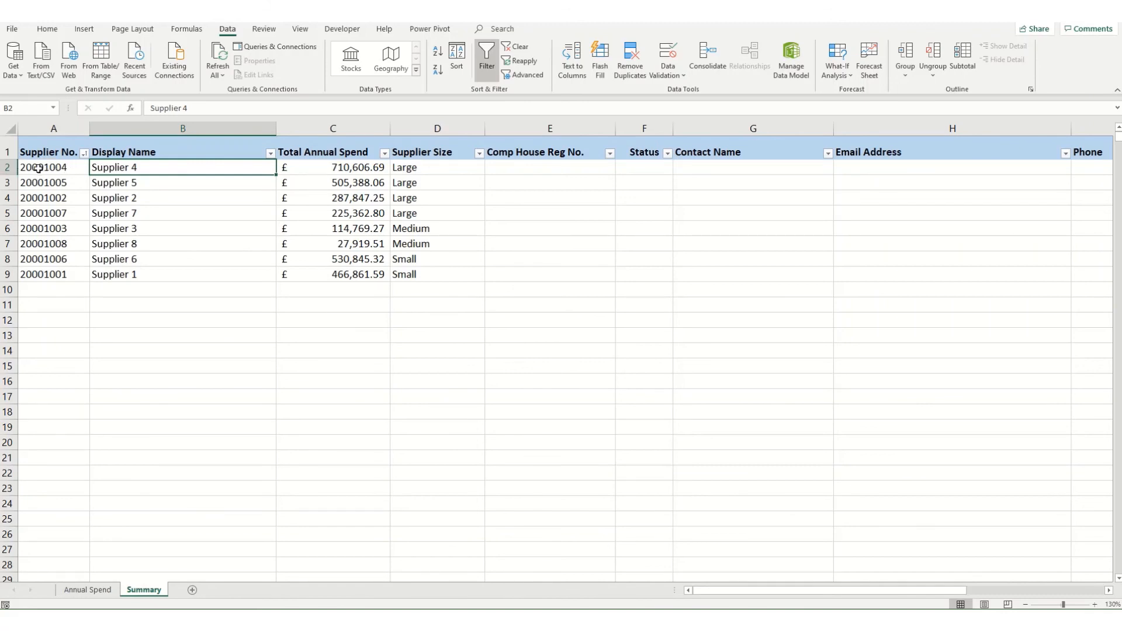
mouse_move(159, 255)
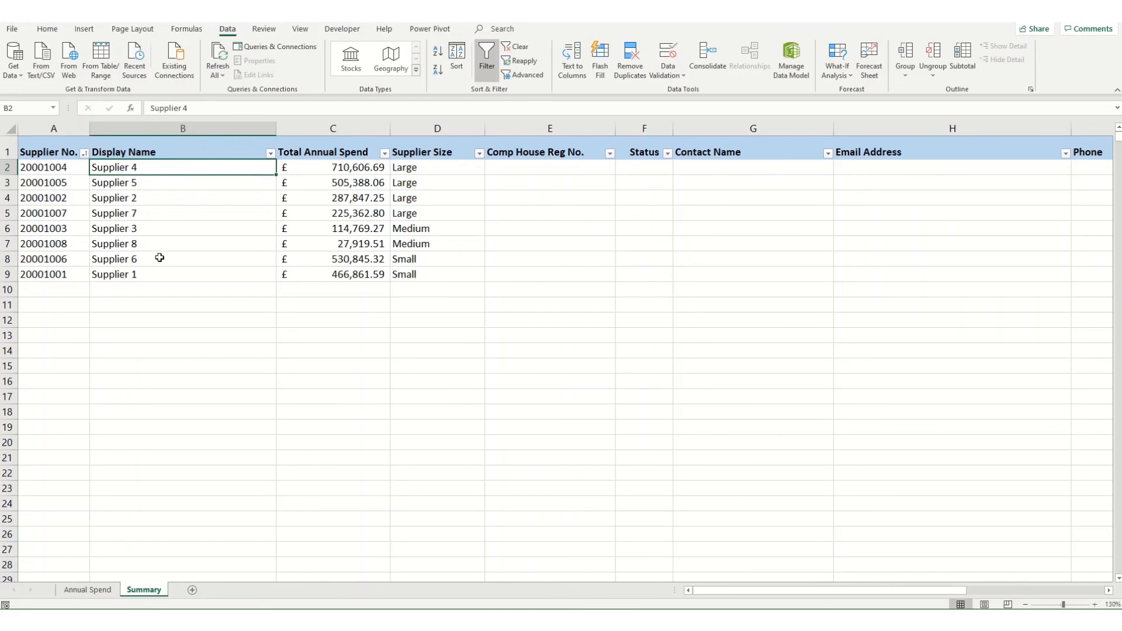
mouse_move(135, 212)
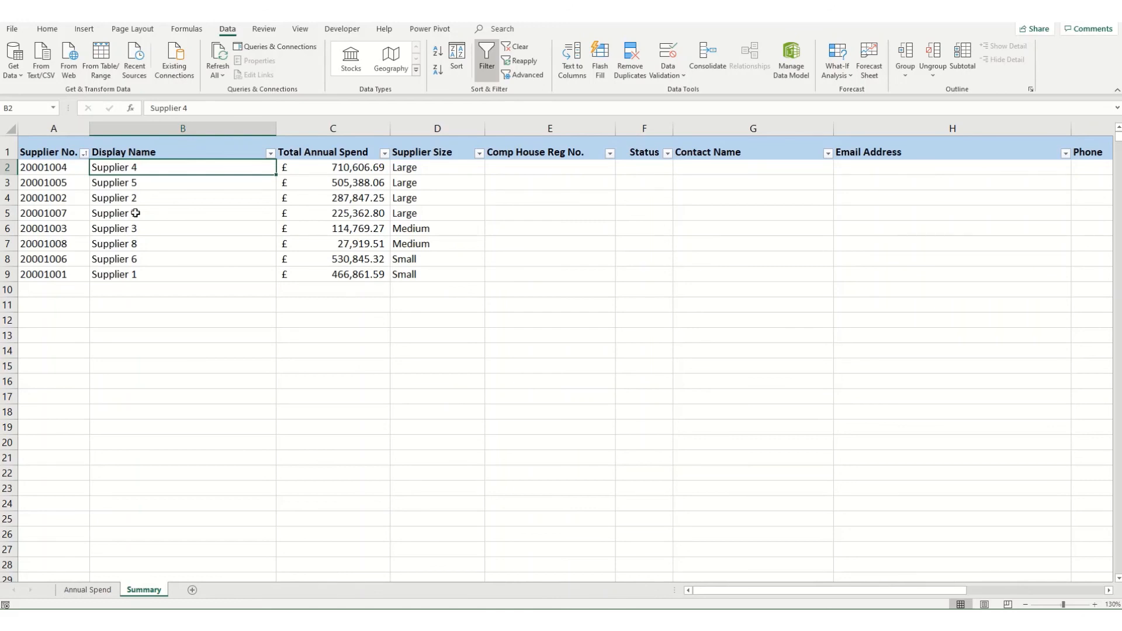